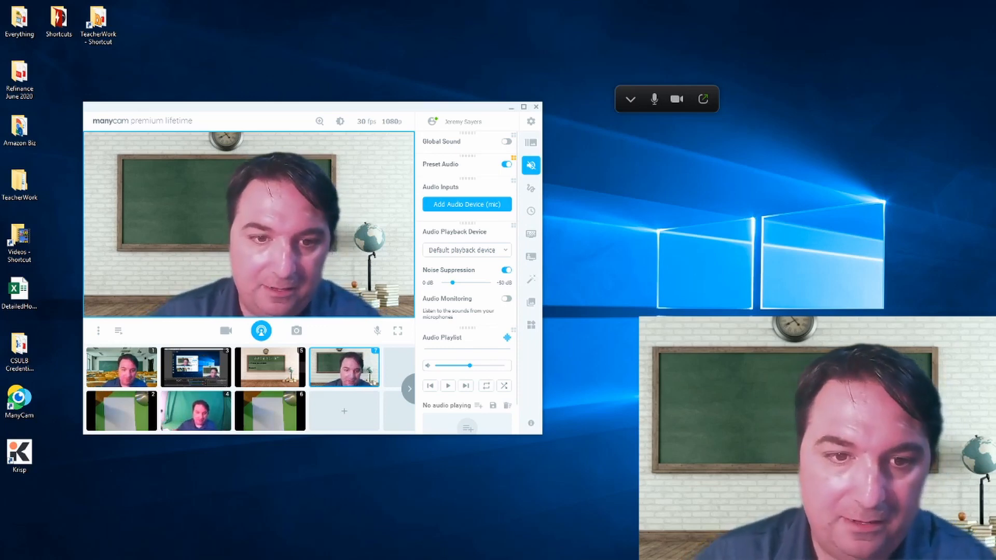
mouse_move(703, 115)
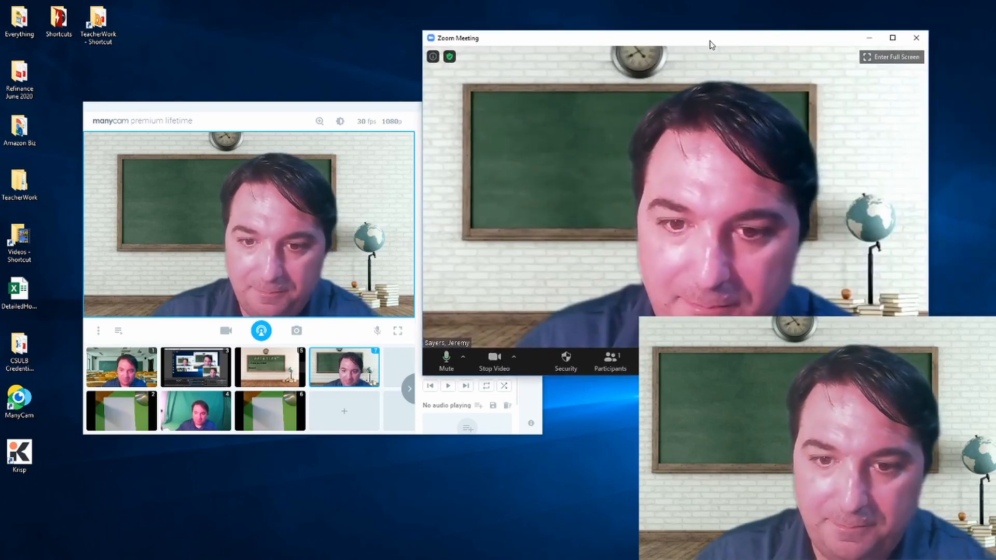
Confirm ManyCam Virtual Webcam is the selected camera for the Zoom meeting video
click(513, 356)
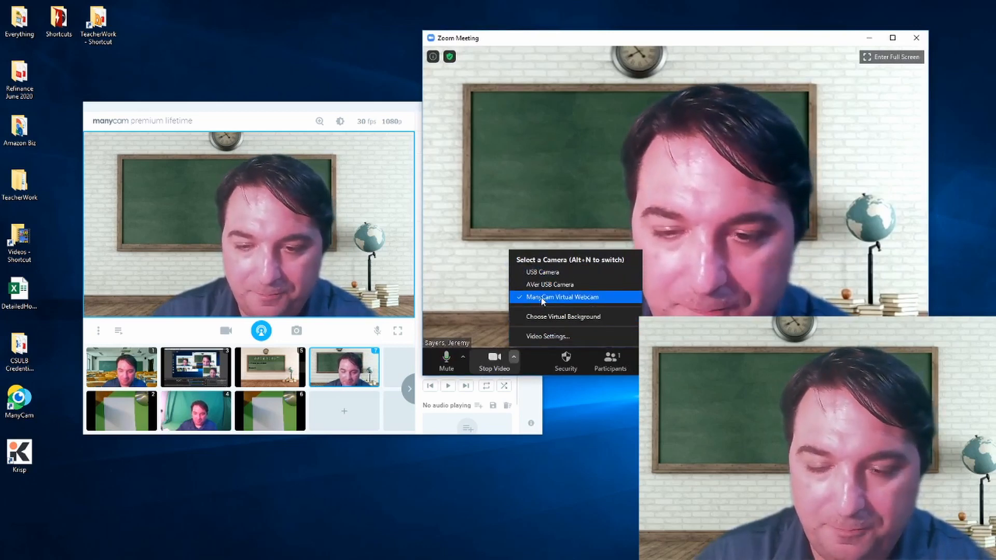
mouse_move(296, 115)
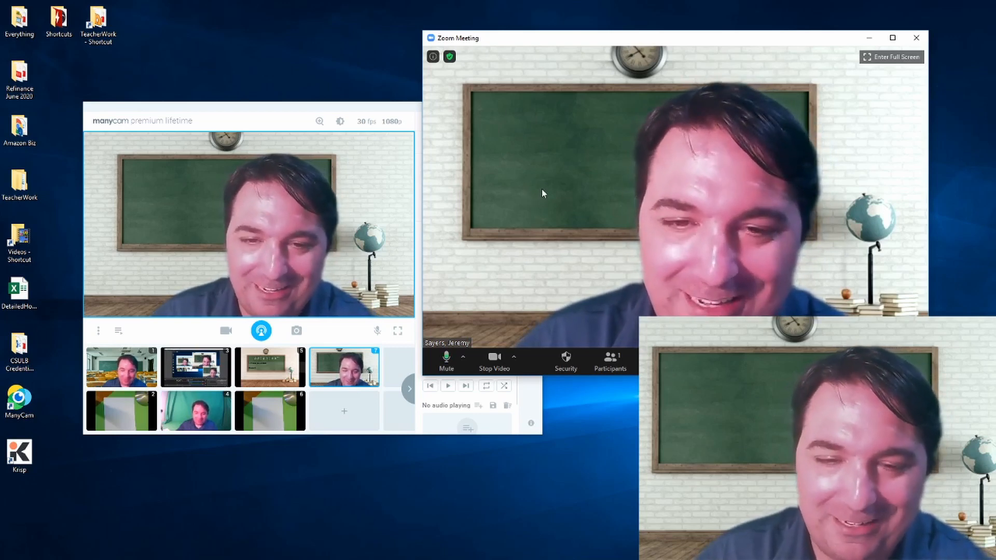
mouse_move(530, 341)
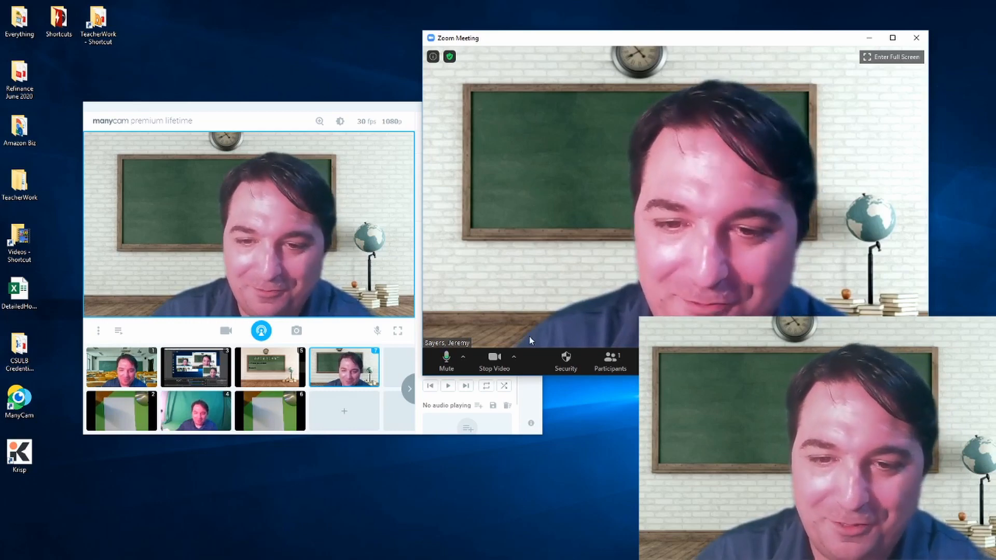
click(513, 356)
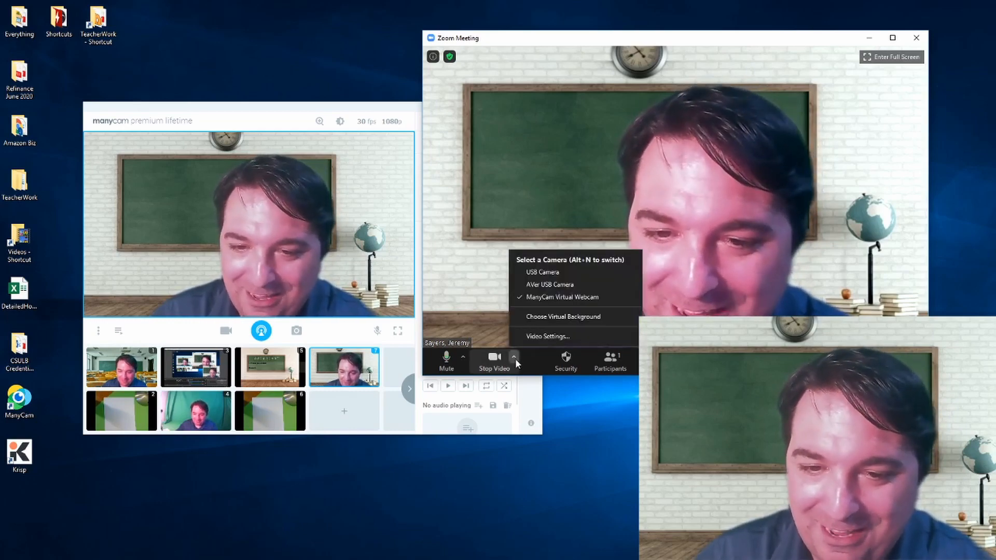
Try the aquarium image as the virtual background on the chalkboard
click(562, 317)
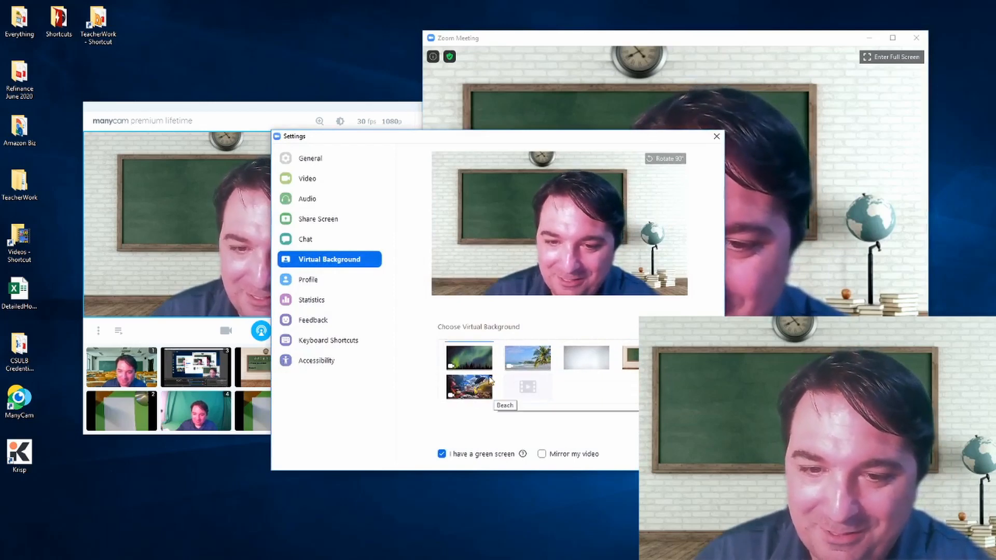
click(469, 386)
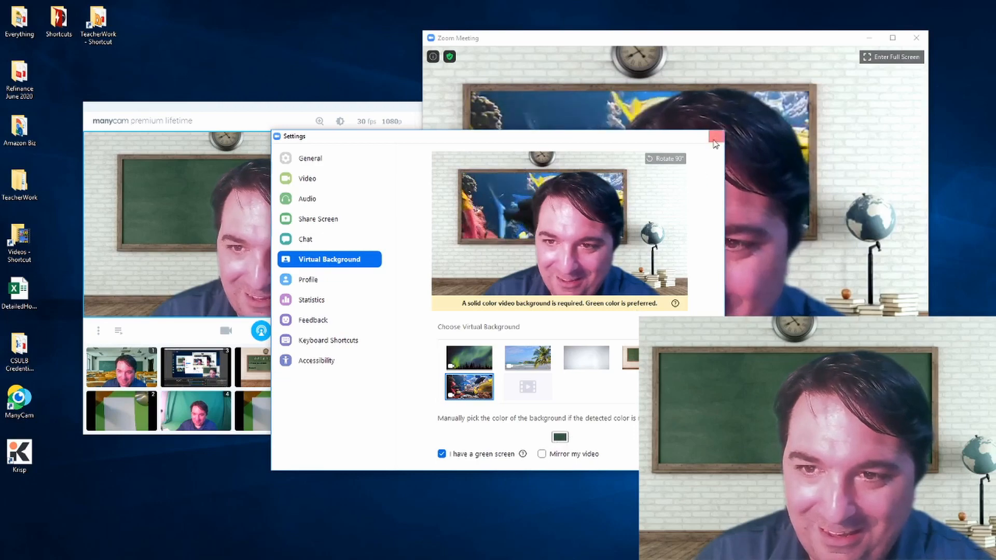
click(715, 139)
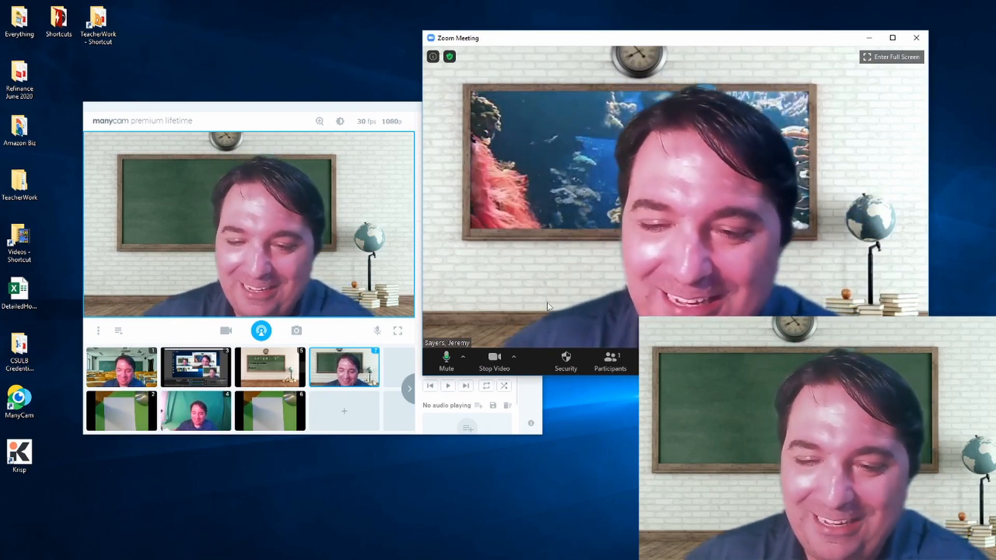
Replace the chalkboard background with the starry space image and close Settings
click(514, 356)
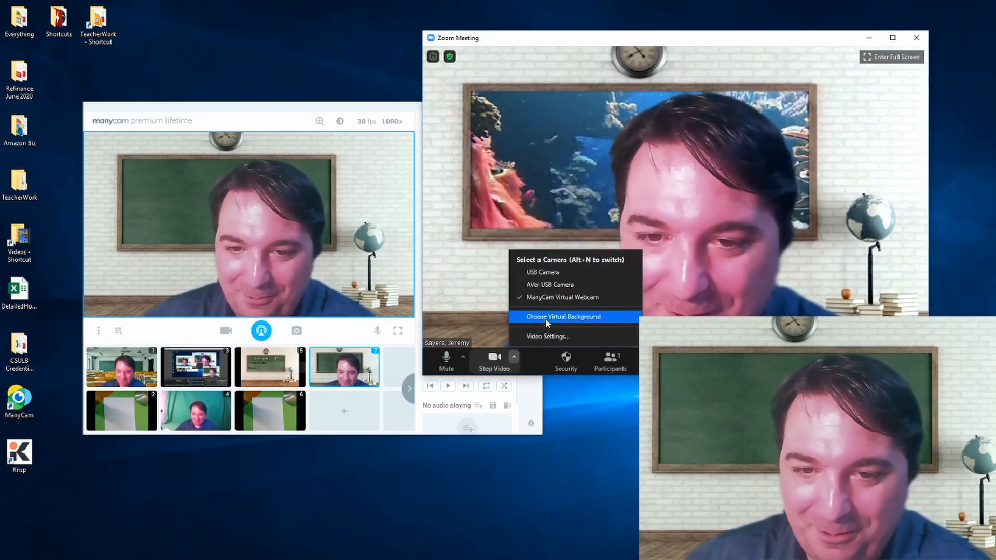
click(562, 316)
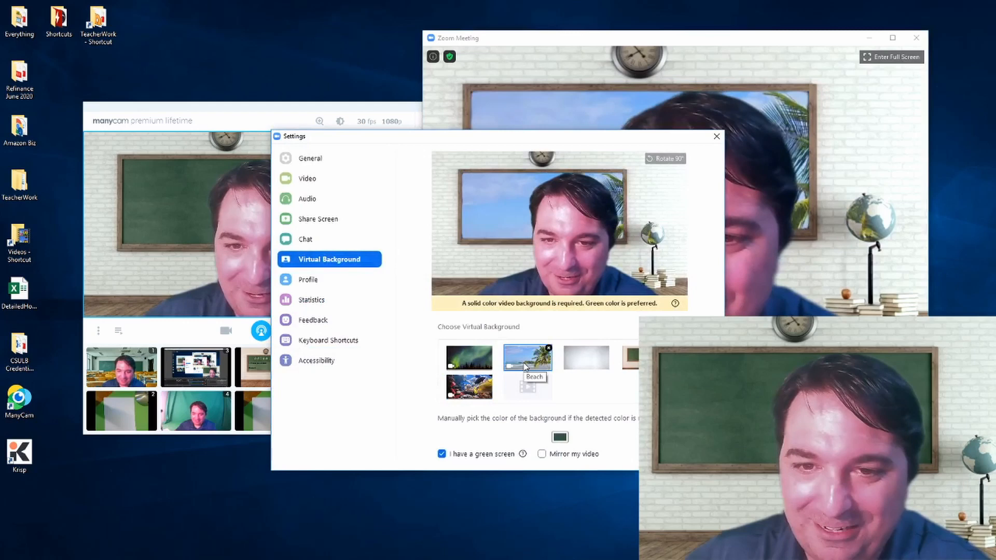
click(527, 358)
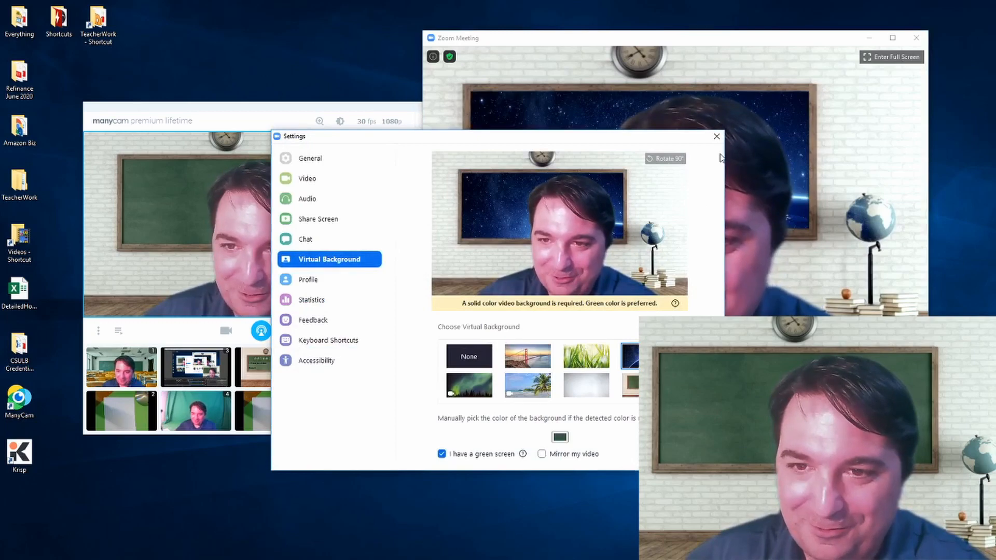
click(717, 136)
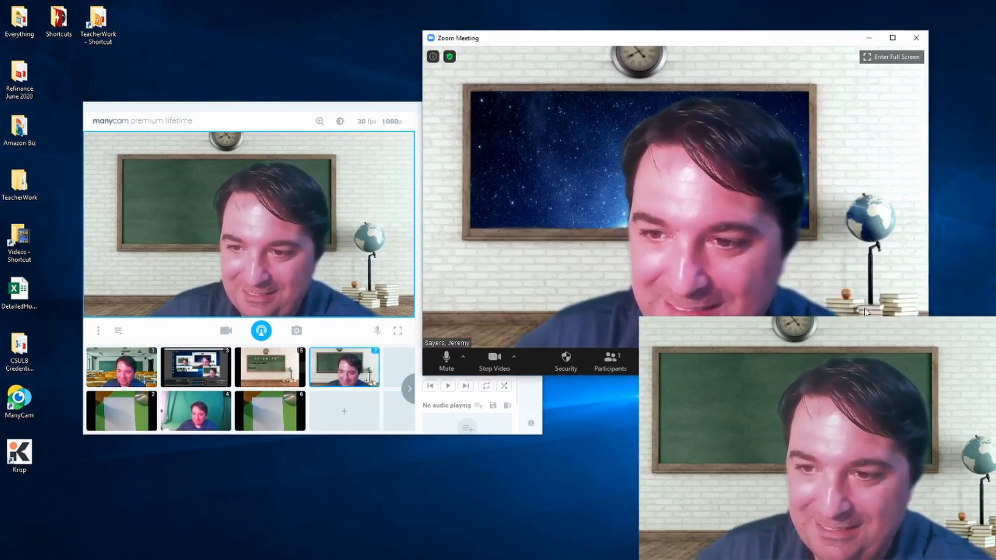
Minimize the Zoom meeting and enable ManyCam's virtual background in Replace mode
click(530, 165)
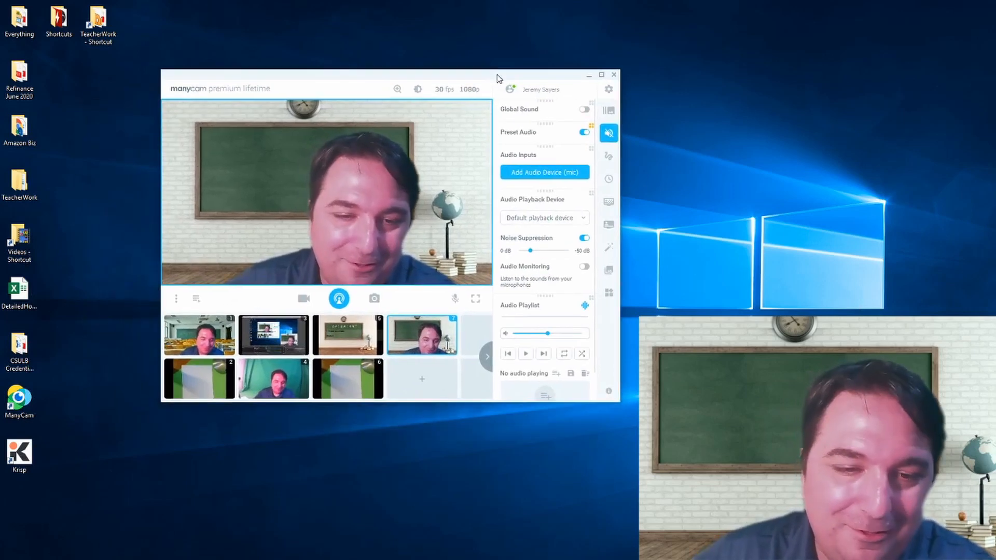
mouse_move(444, 112)
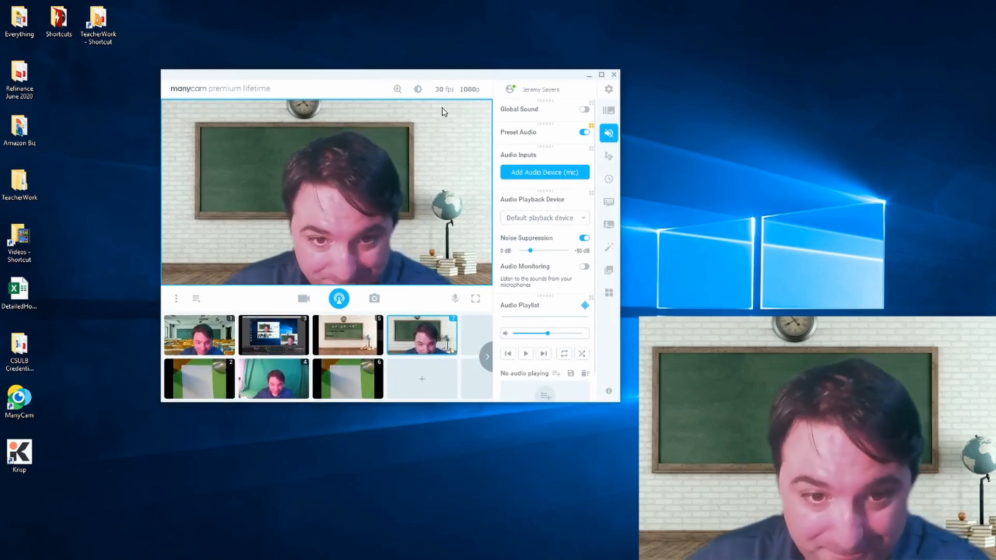
mouse_move(474, 137)
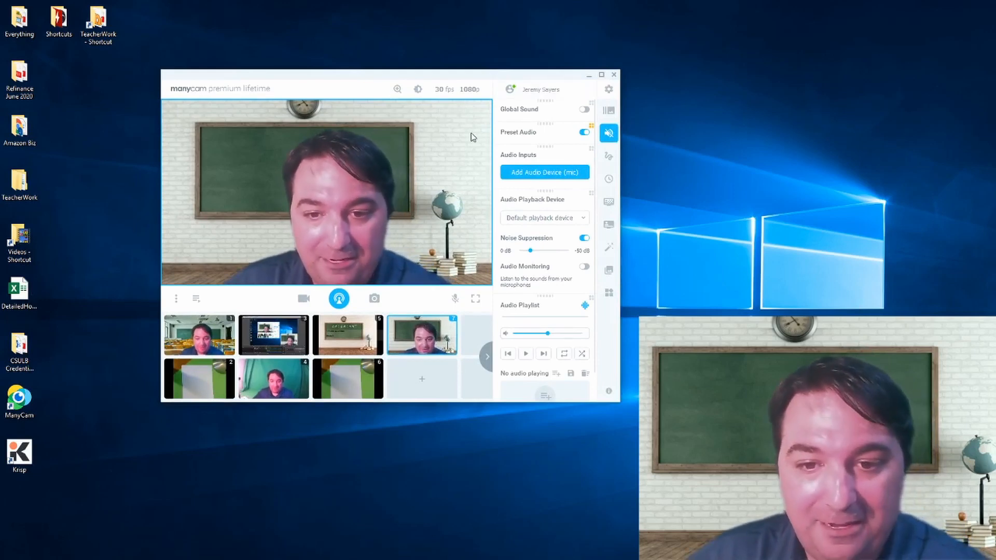
mouse_move(608, 133)
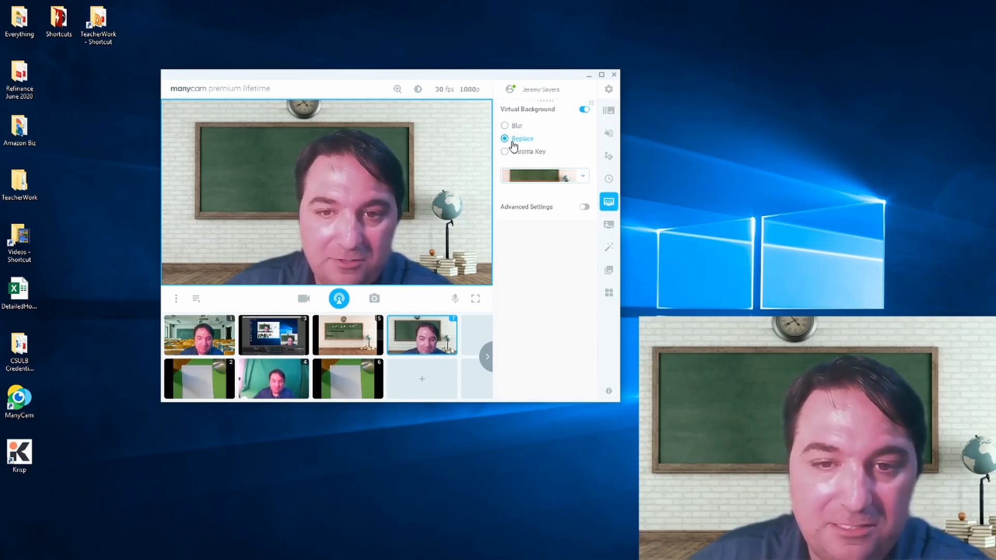
mouse_move(536, 131)
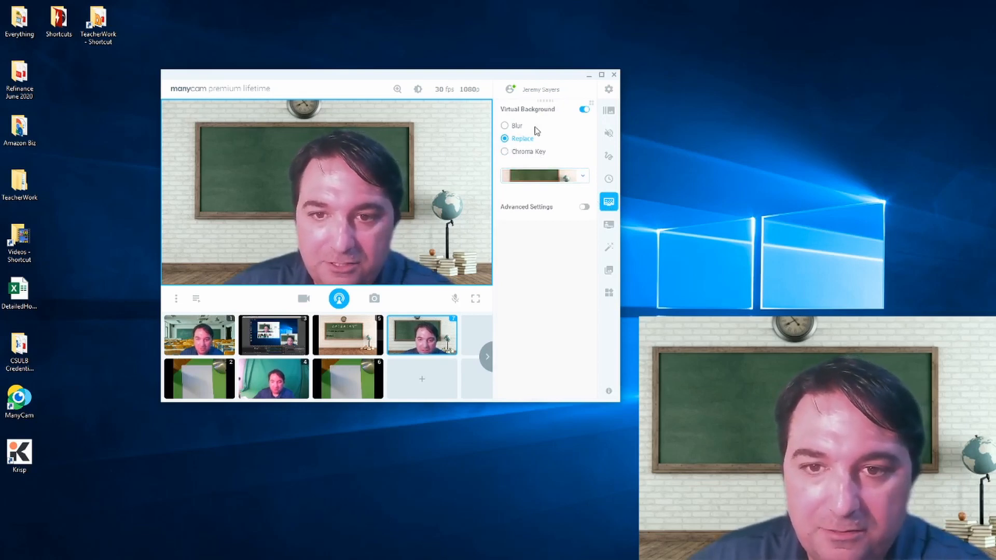
click(583, 109)
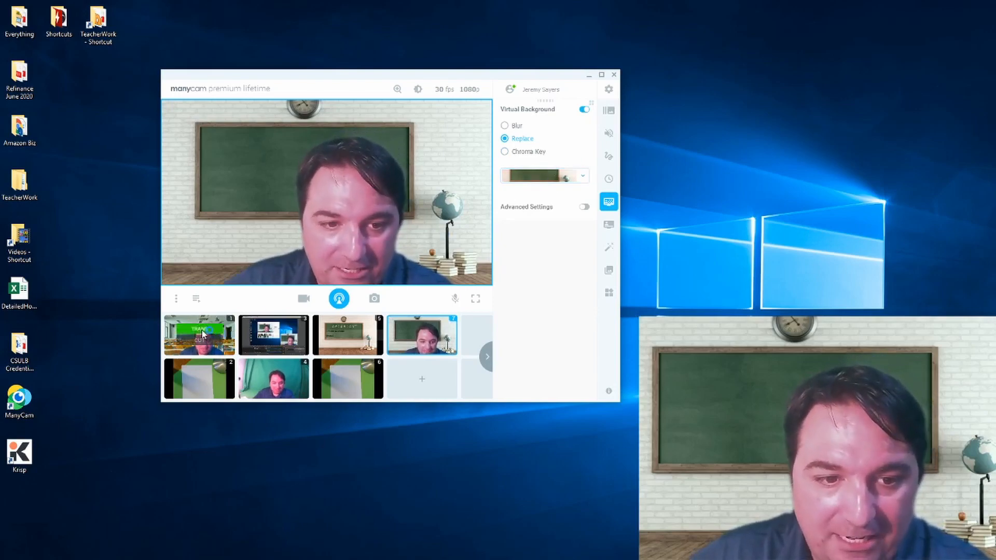
Switch the feed to the lecture hall preset after previewing the chalkboard clock preset
click(199, 335)
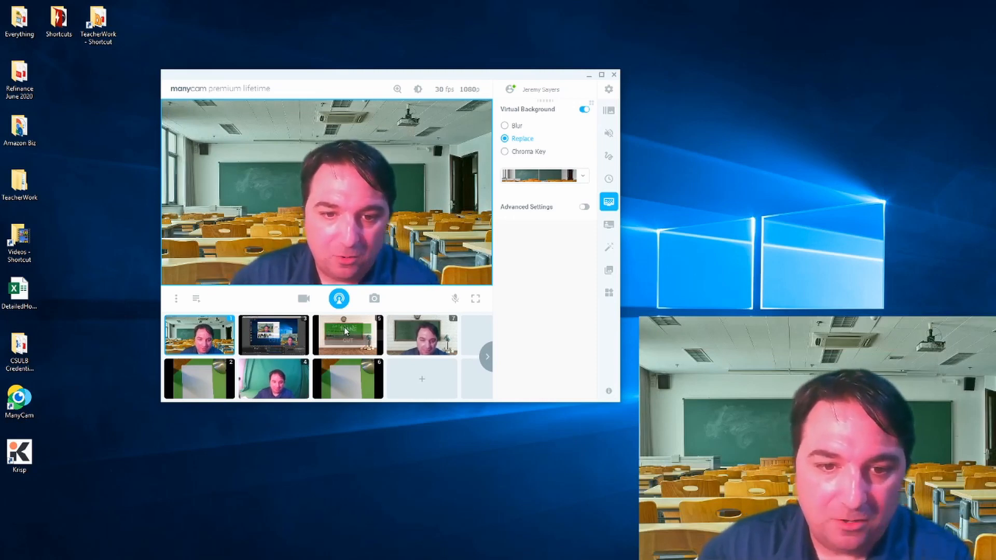
mouse_move(348, 335)
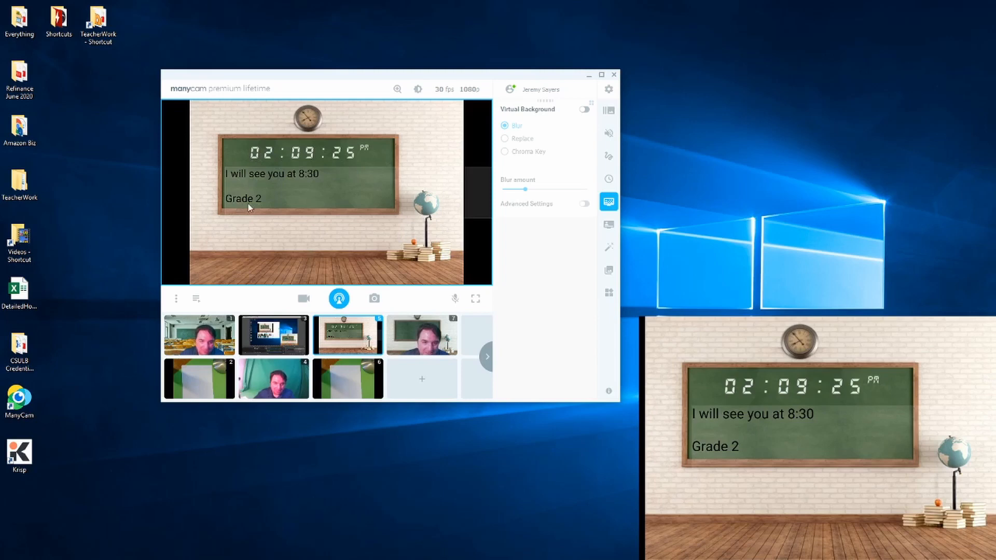
mouse_move(481, 188)
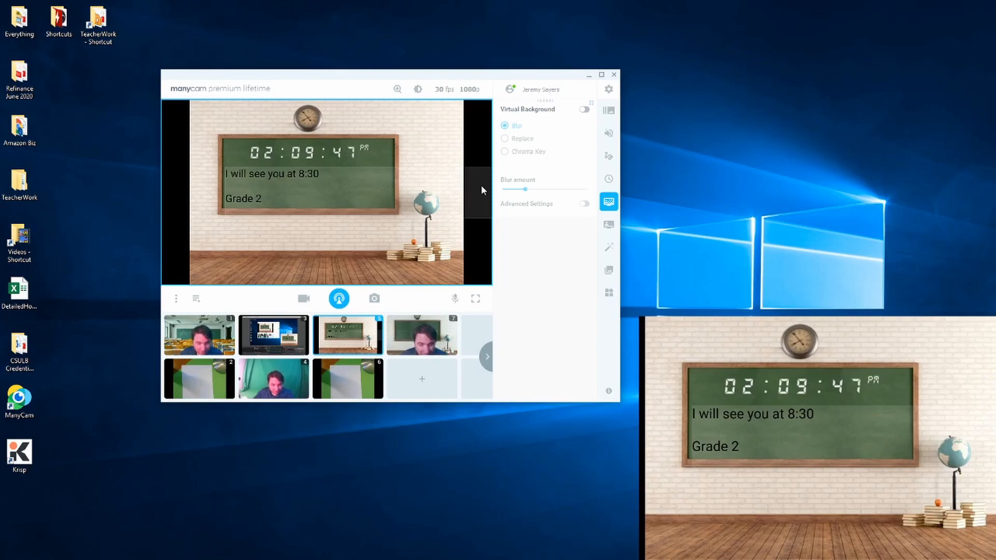
mouse_move(392, 264)
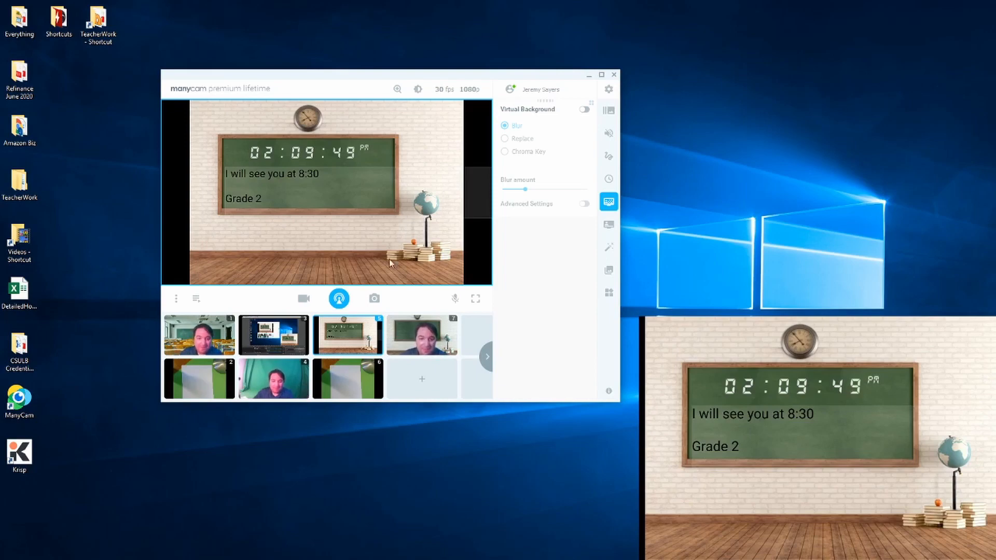
click(504, 138)
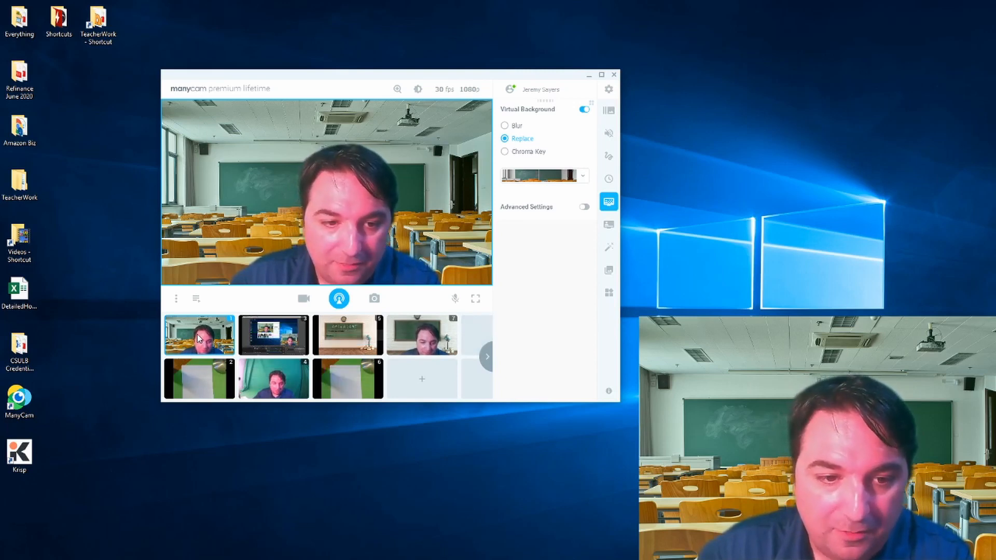
click(422, 335)
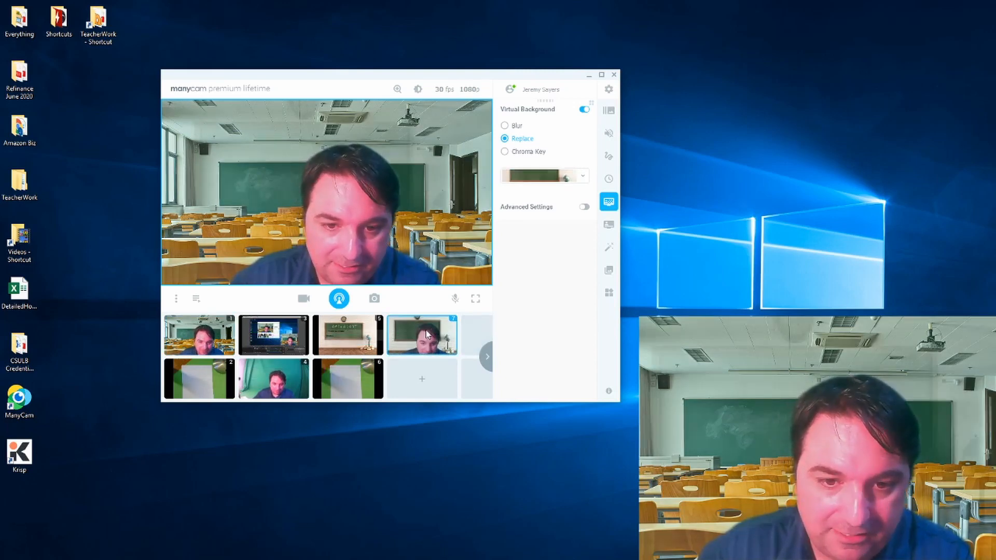
click(199, 335)
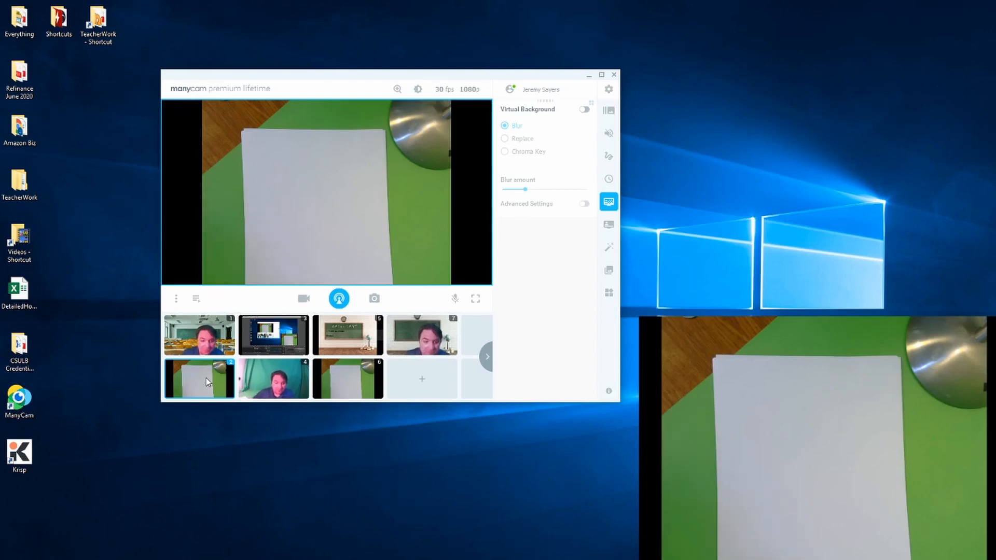
mouse_move(273, 379)
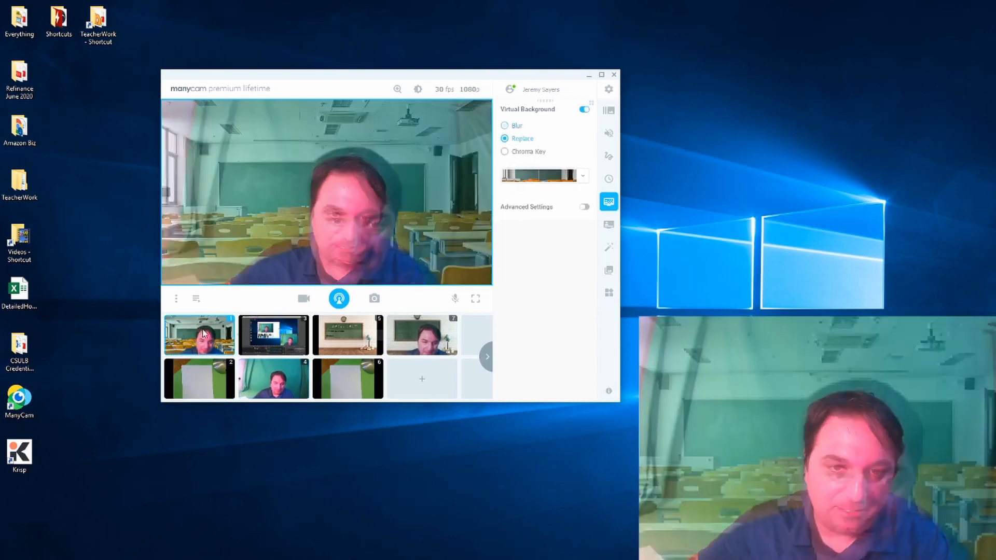
mouse_move(610, 133)
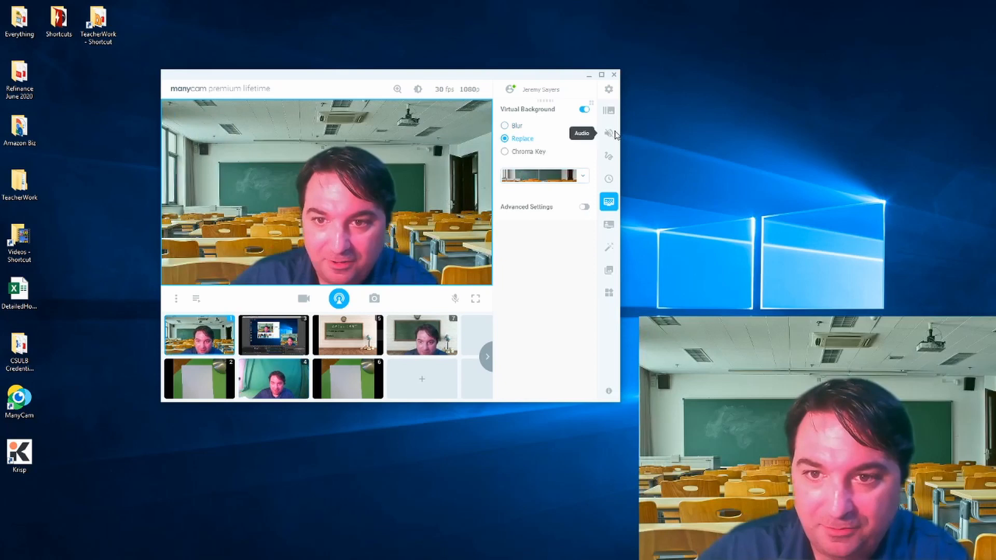
Review the audio settings, keeping the default playback device and noise suppression on
click(608, 132)
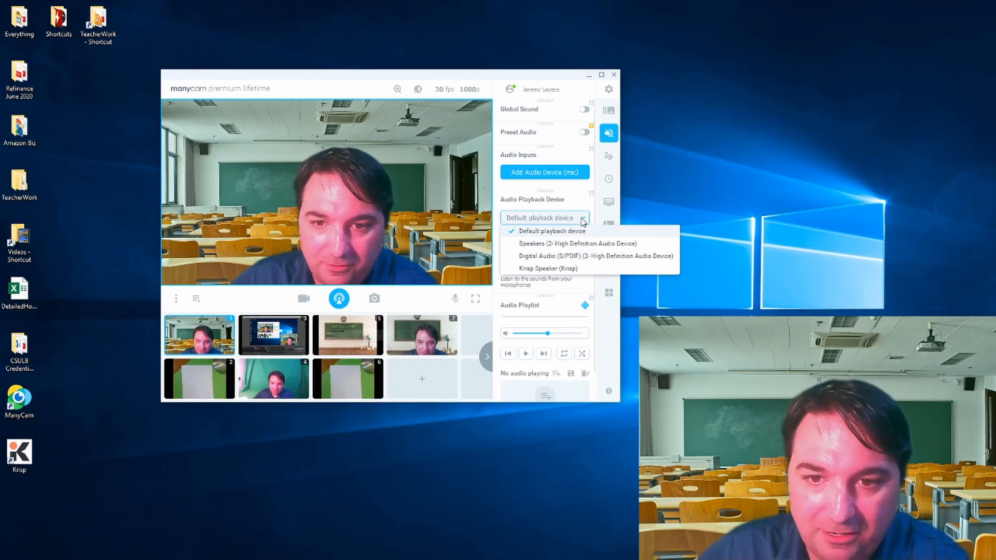
click(551, 230)
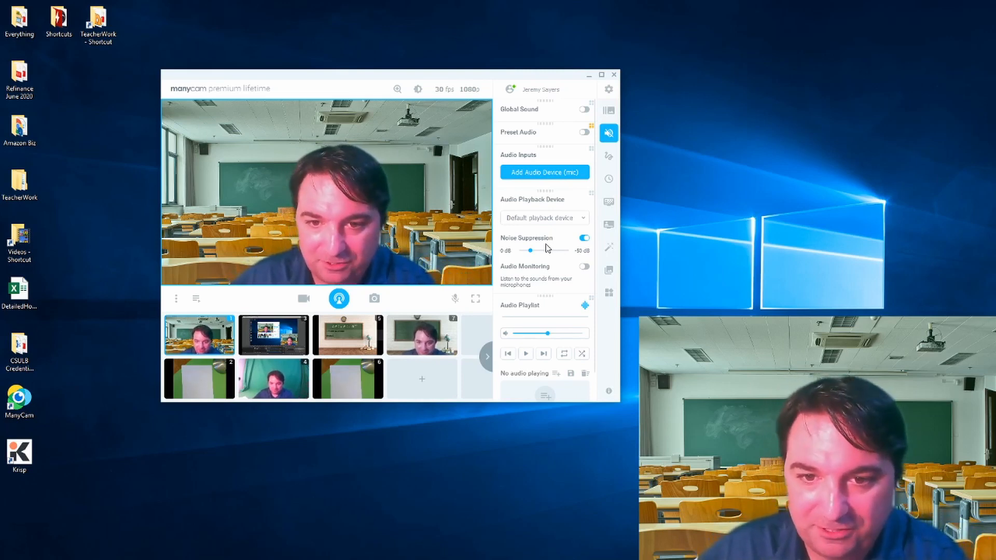
mouse_move(608, 155)
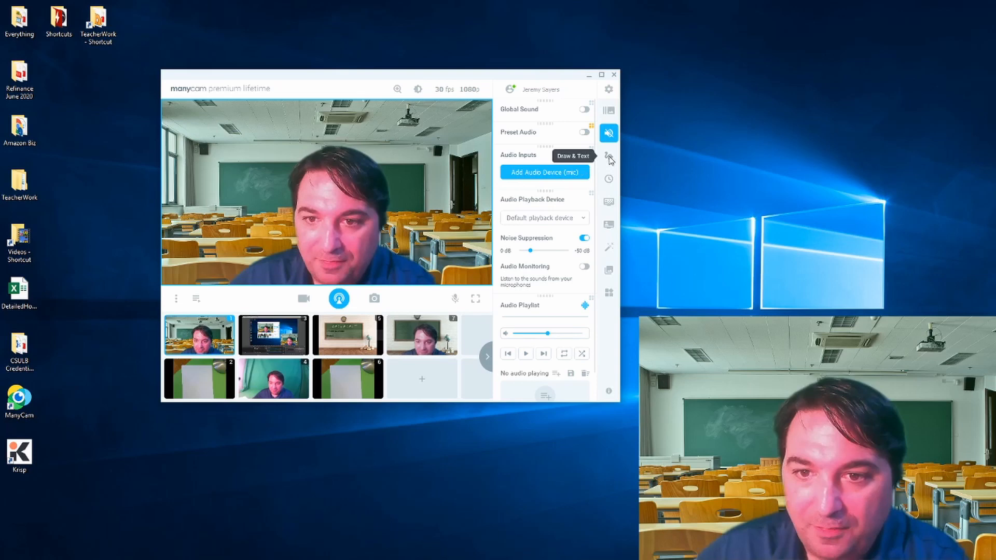
click(608, 156)
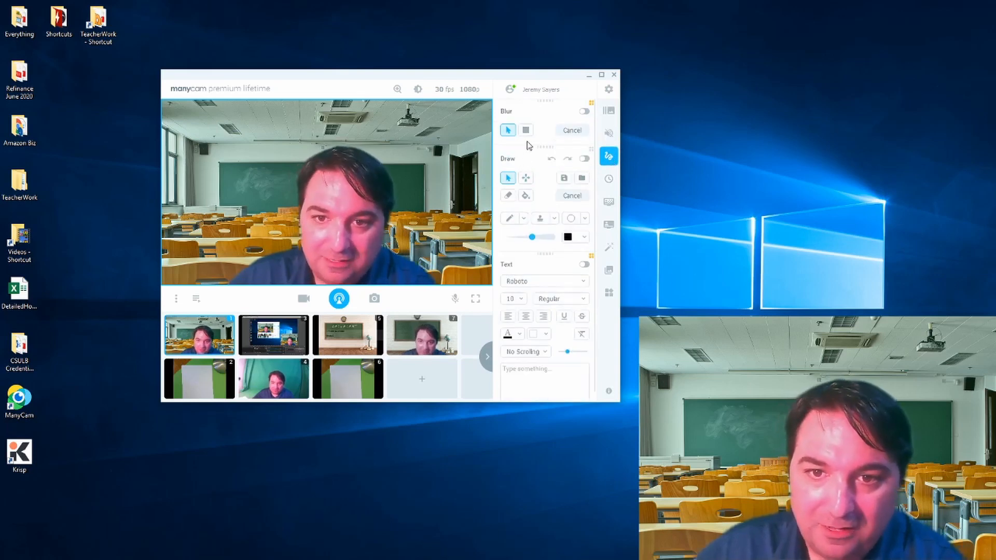
mouse_move(610, 156)
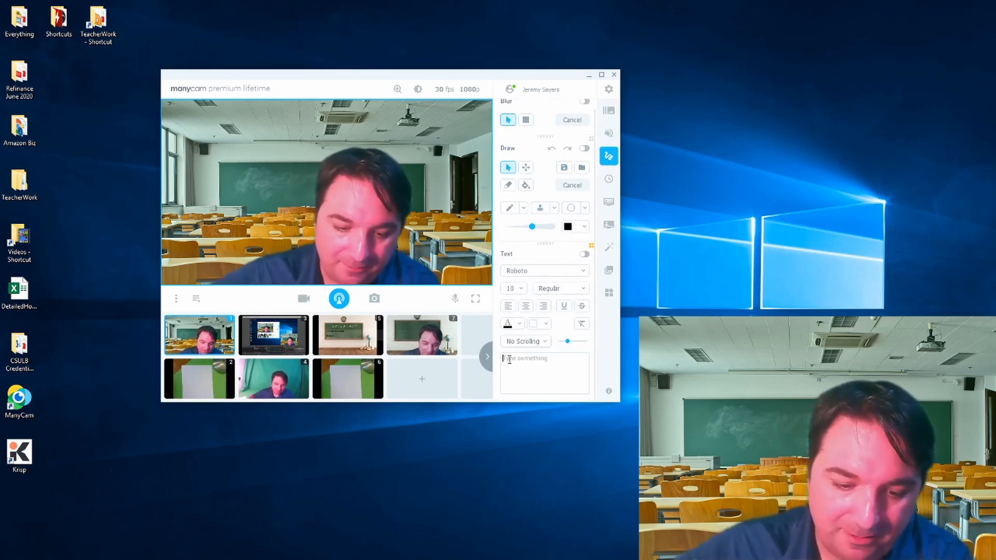
Show a 'Hello' text overlay on the video, then switch it off again
text(Hello)
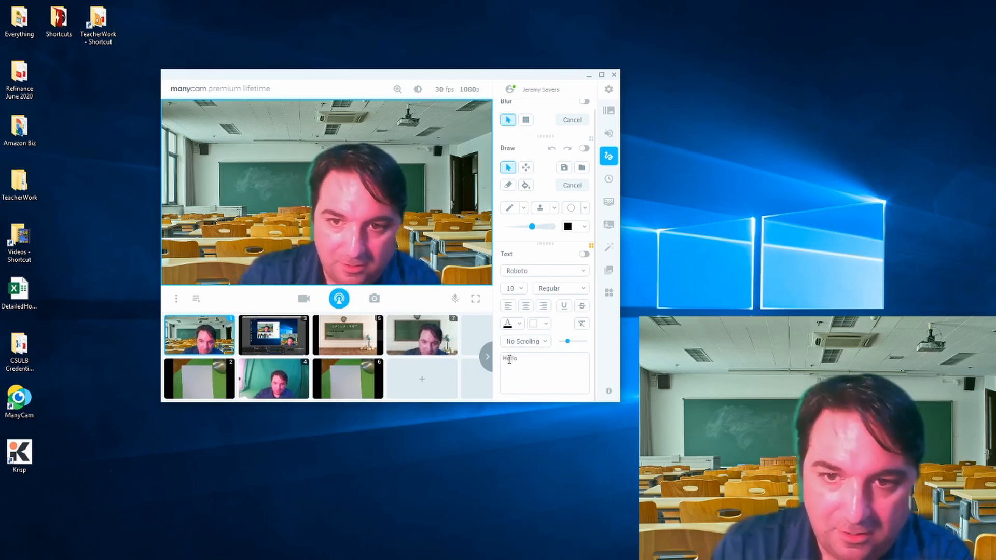
click(584, 253)
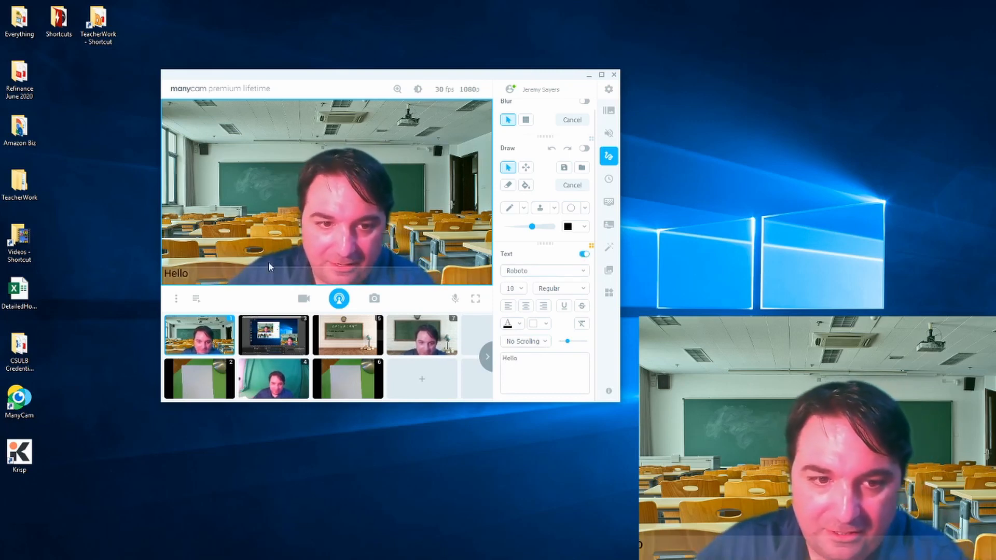
click(540, 271)
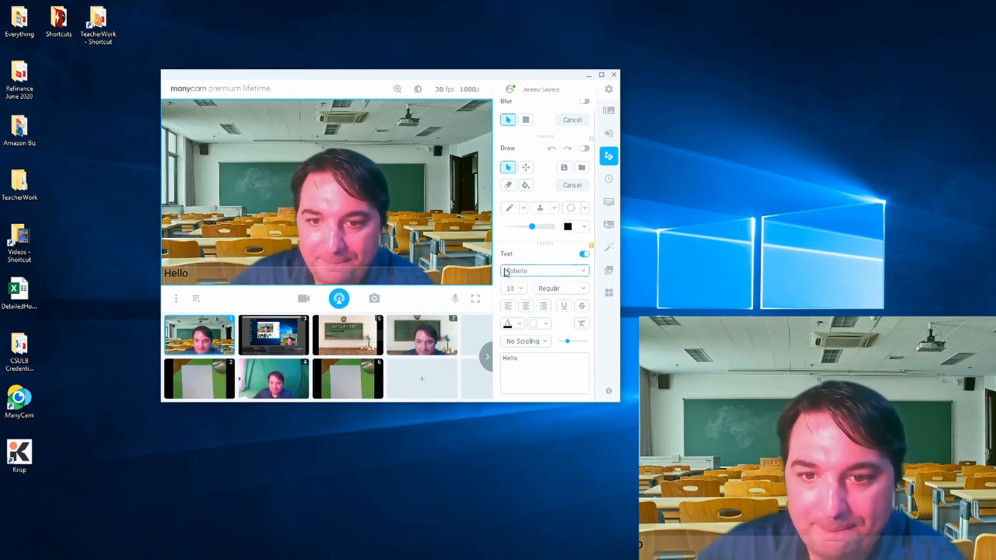
click(509, 207)
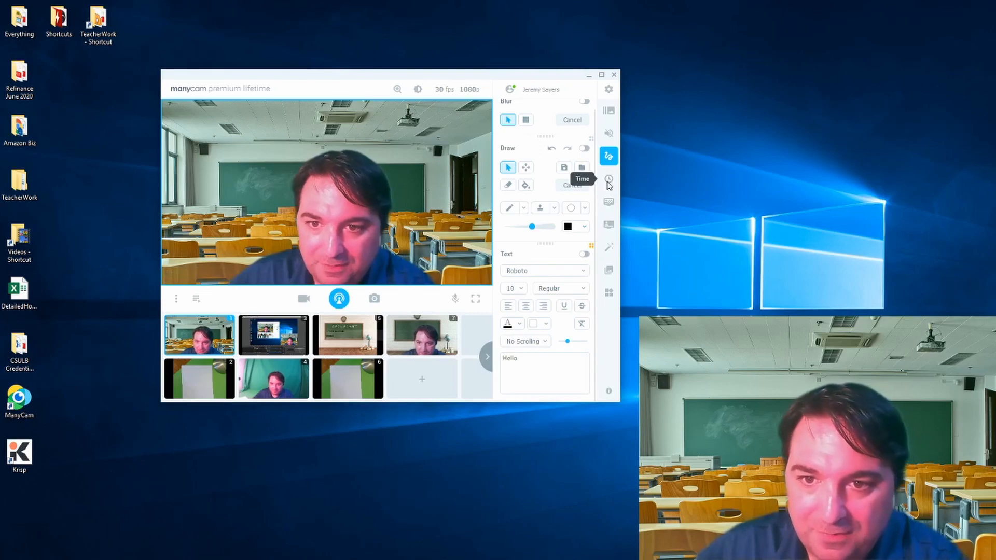
Maximize the window and show the clock overlay on the video, then hide it
click(608, 178)
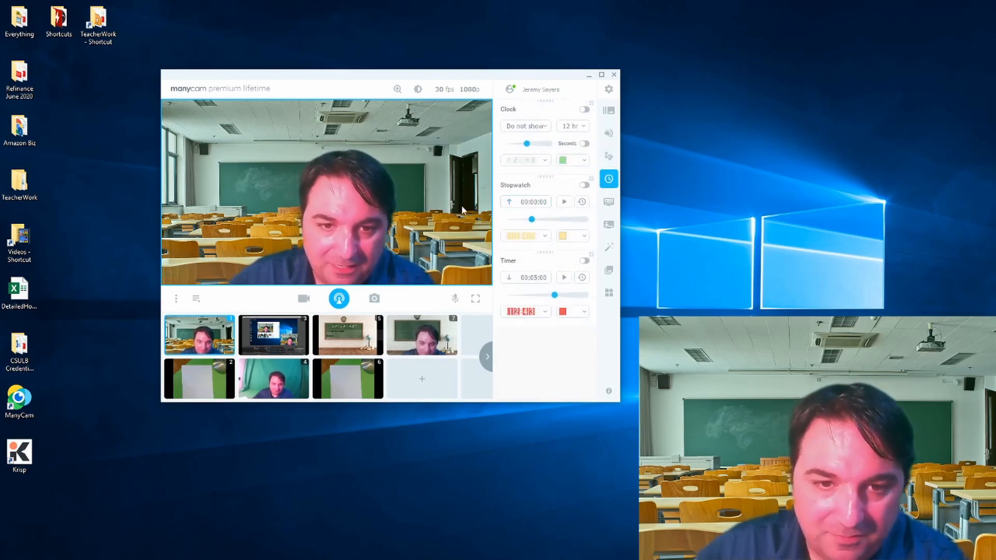
click(602, 75)
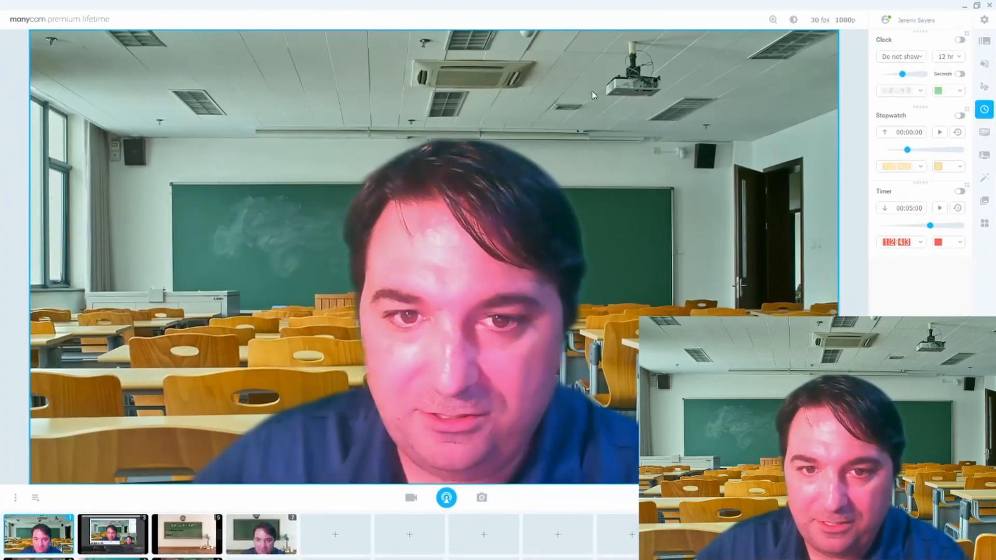
mouse_move(524, 199)
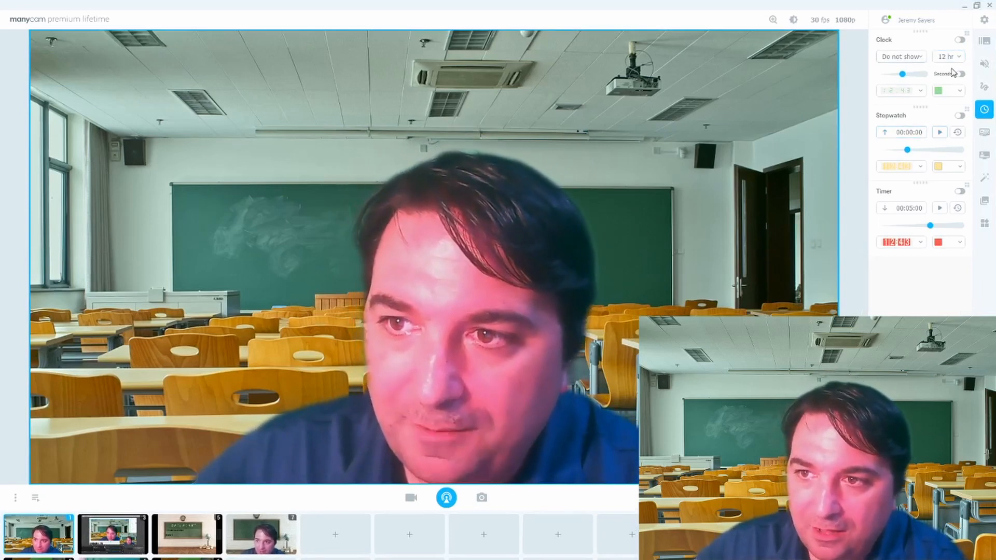
click(961, 39)
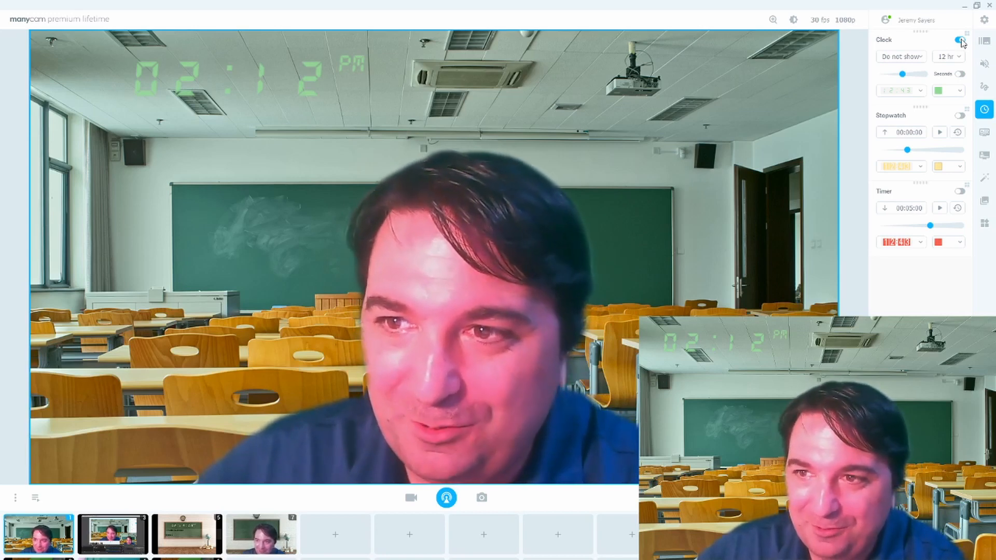
click(961, 117)
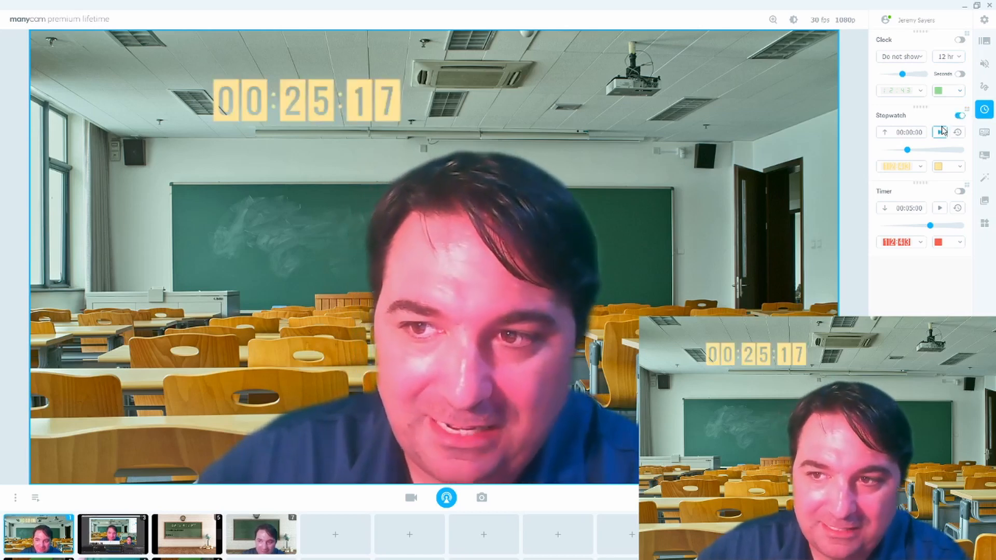
Enable the stopwatch overlay and start it counting
click(940, 131)
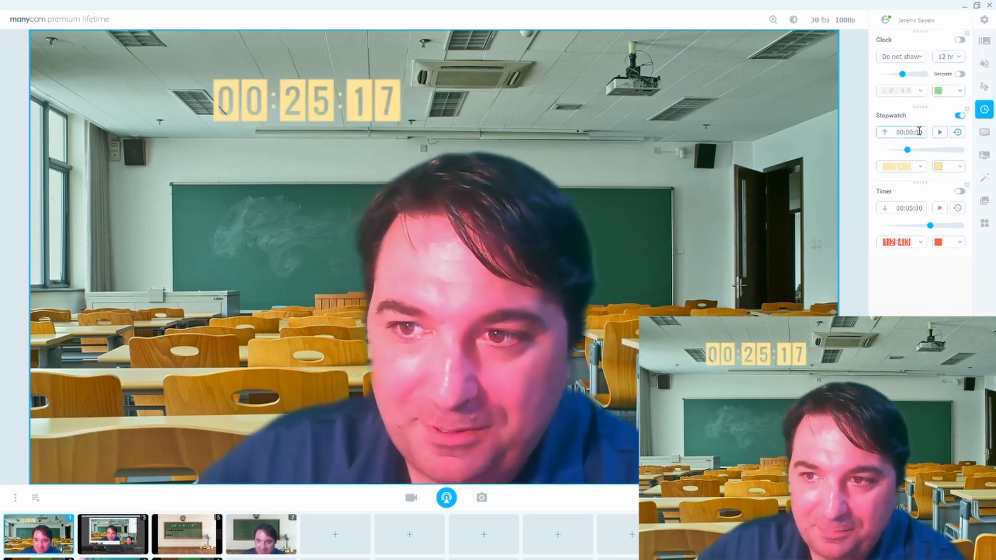
mouse_move(940, 132)
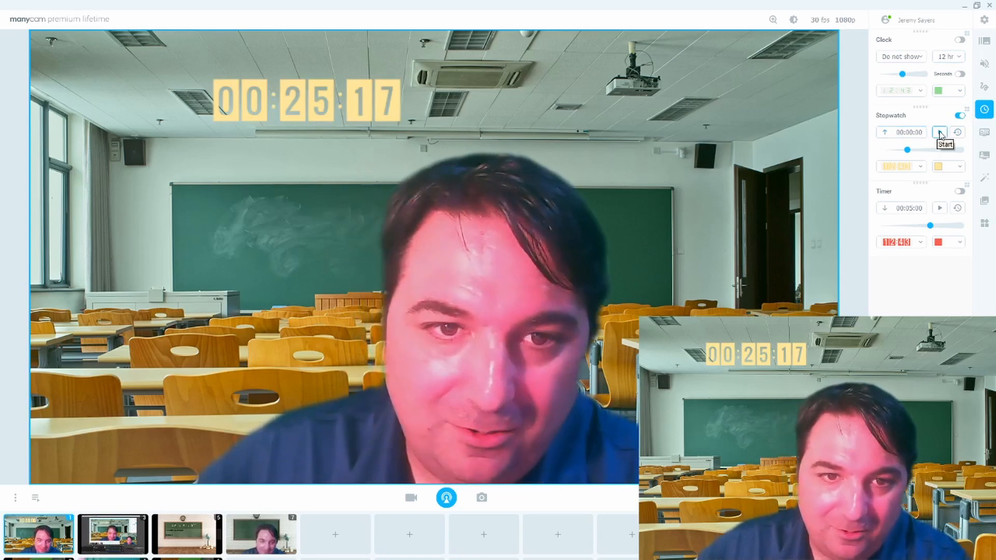
click(940, 131)
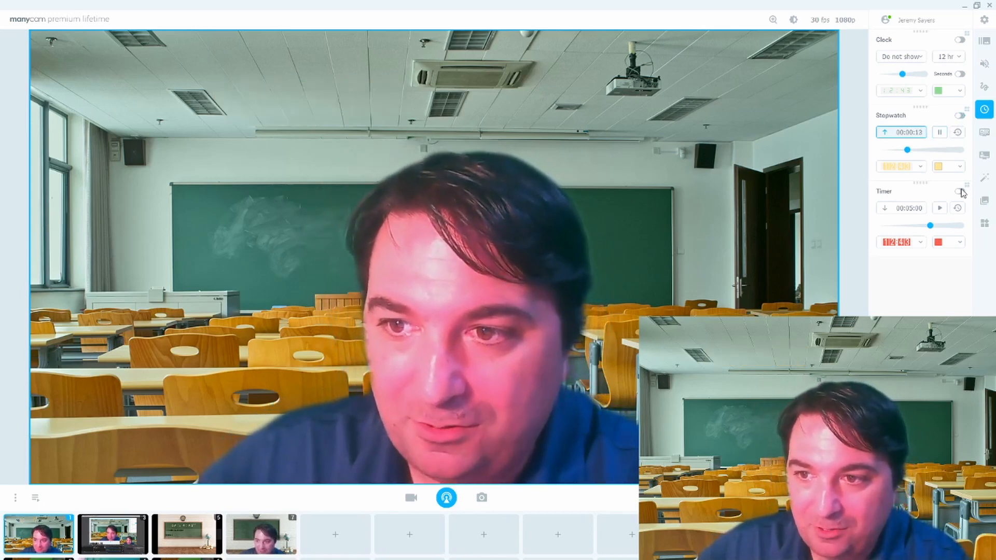
Turn on the countdown timer overlay and start the 5:00 countdown
click(961, 190)
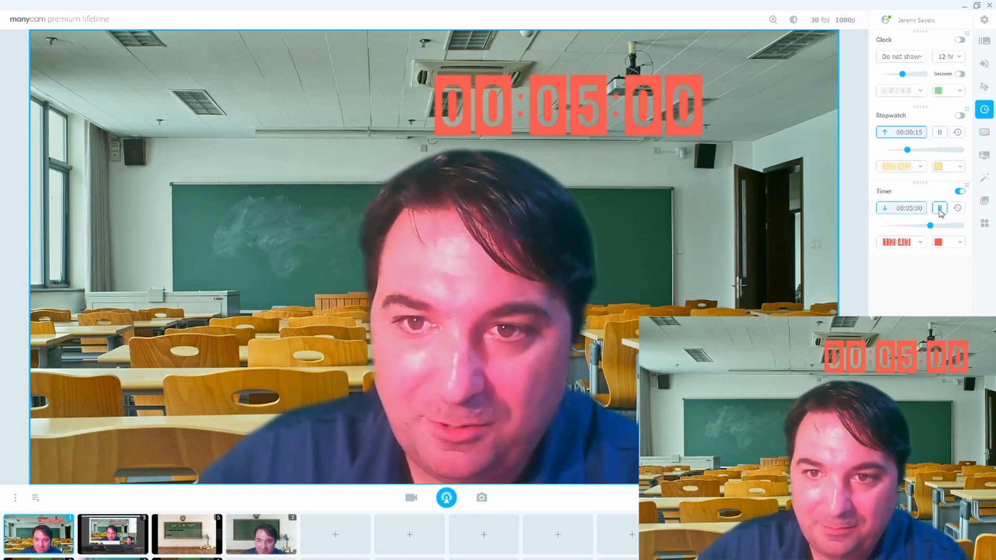
click(940, 207)
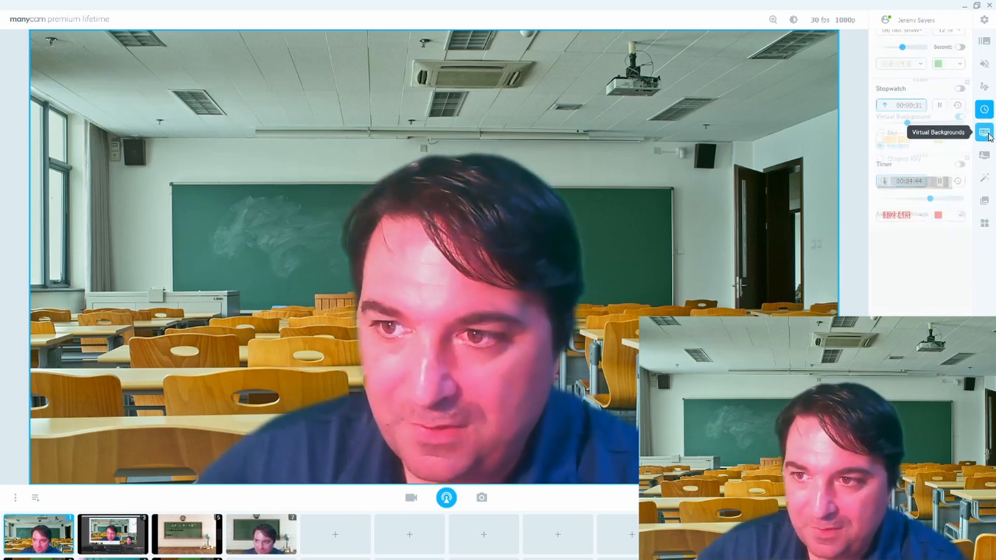
Toggle the virtual background off and back on with Replace selected
click(984, 132)
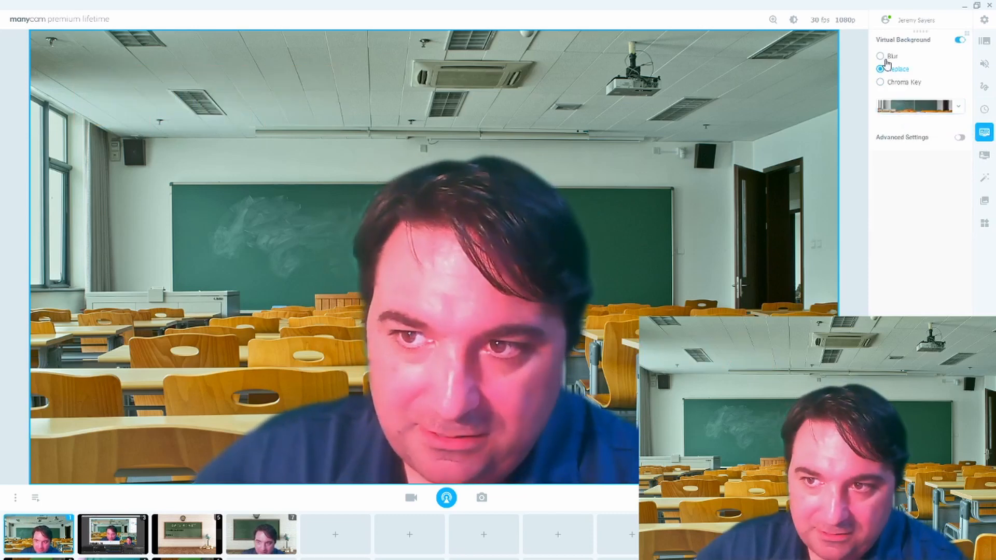
click(960, 39)
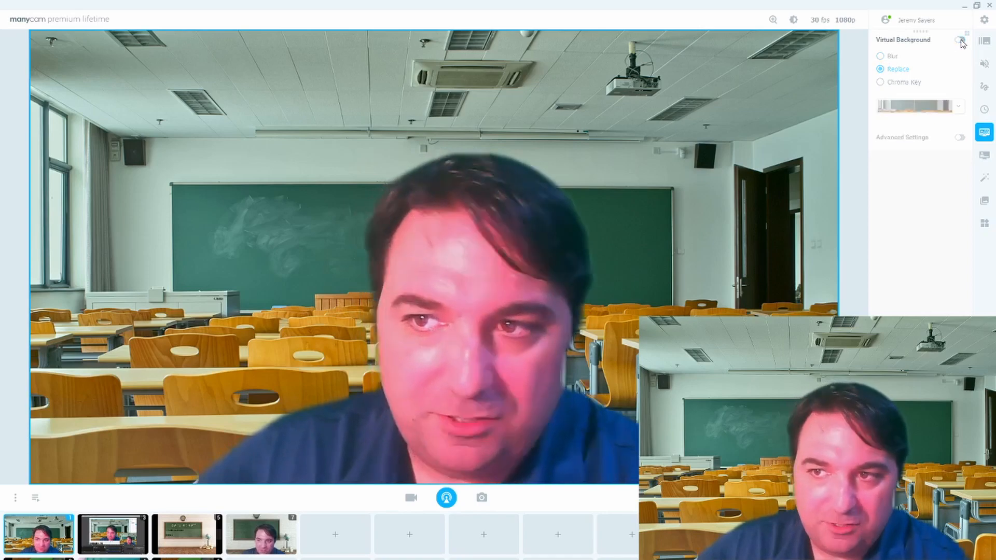
click(963, 40)
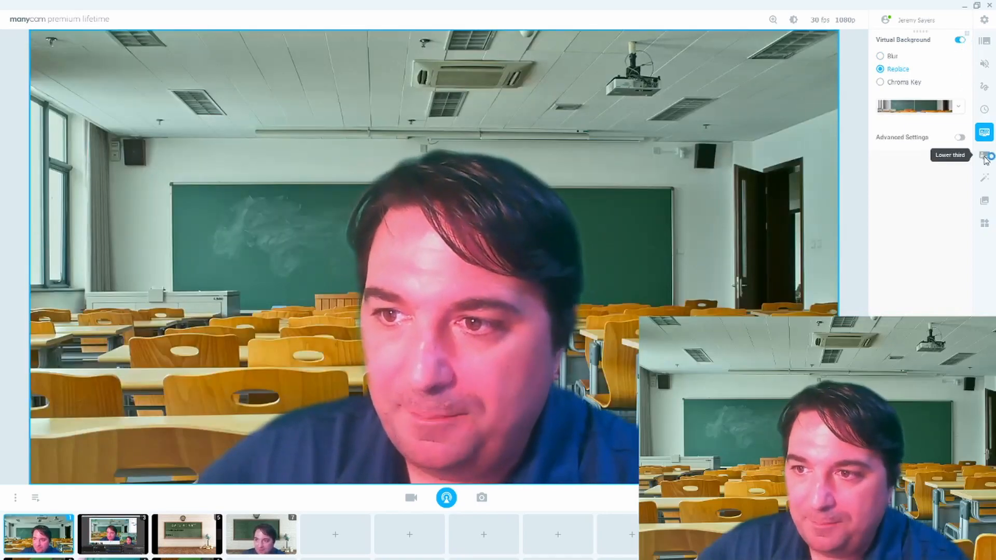
Show the 'Mr. S / 2nd Grade' lower-third banner on the video, then remove it
click(984, 155)
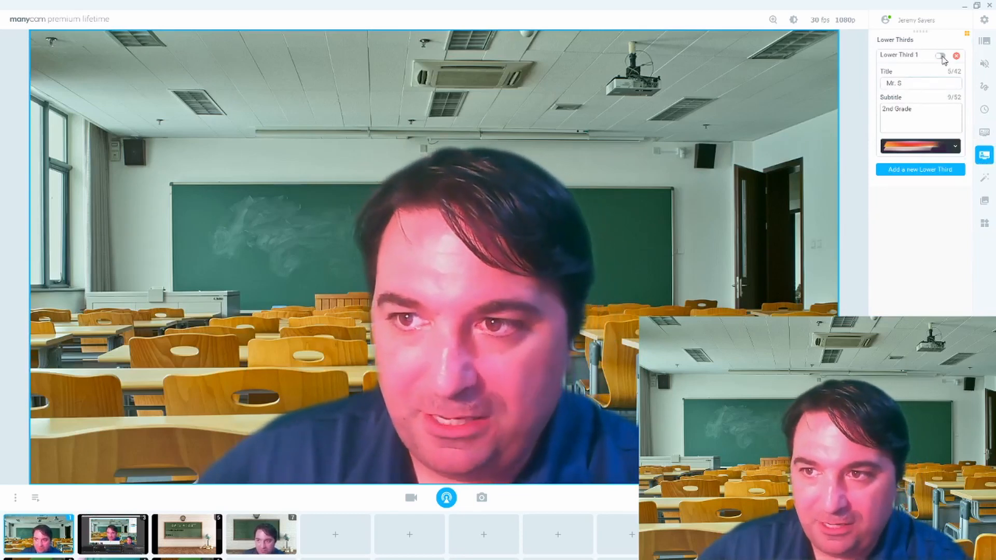
click(941, 55)
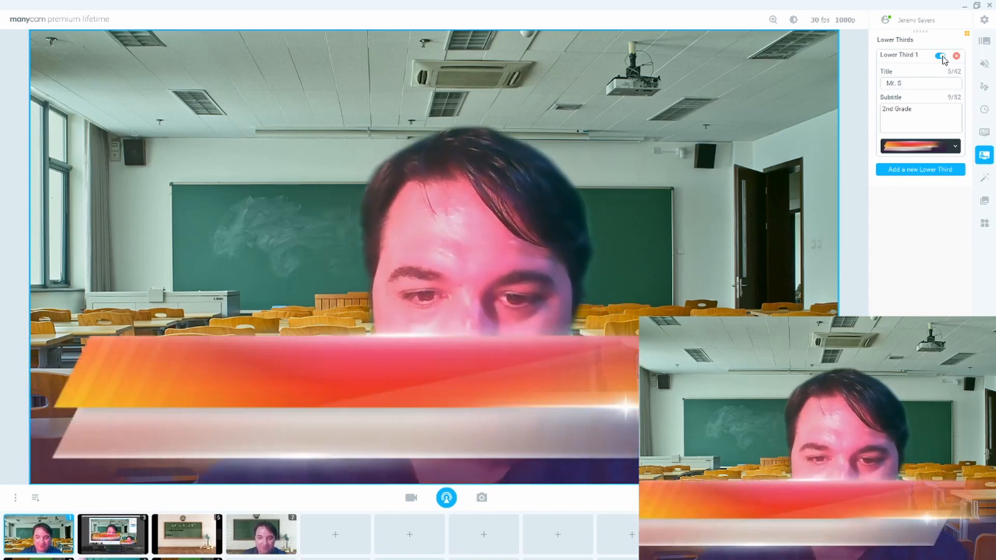
click(941, 55)
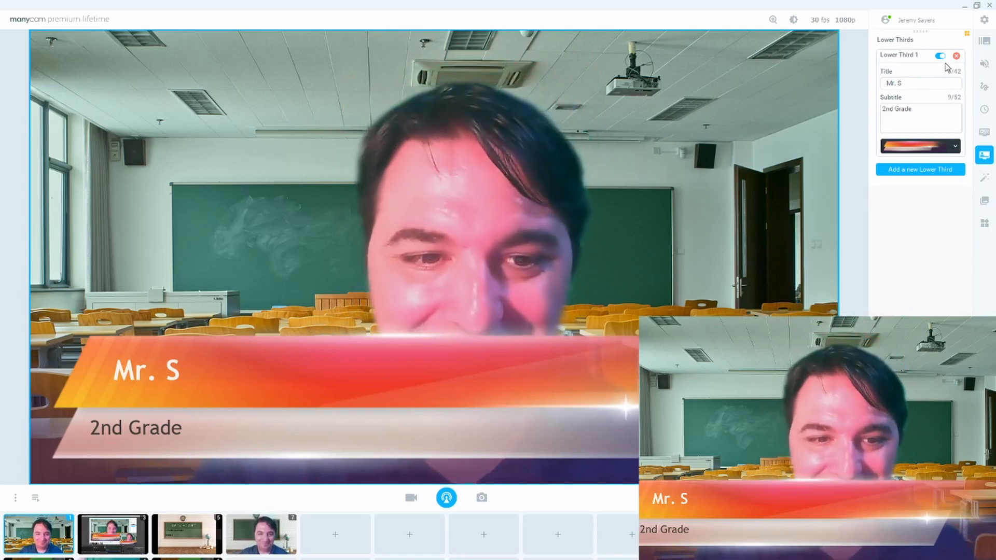
click(941, 55)
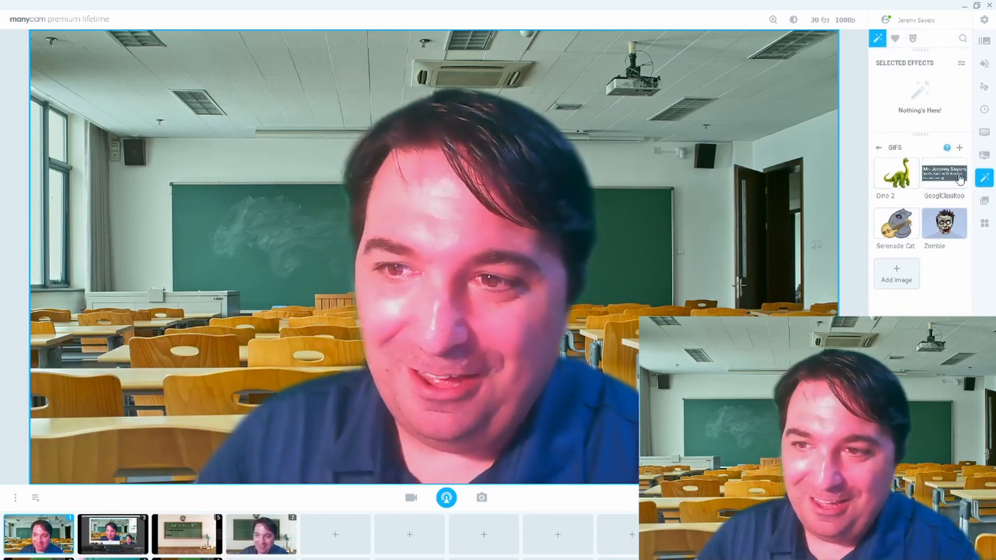
Try the Dino 2 GIF and the Serenade Cat GIF on the feed, enlarging the cat, then remove both
click(897, 174)
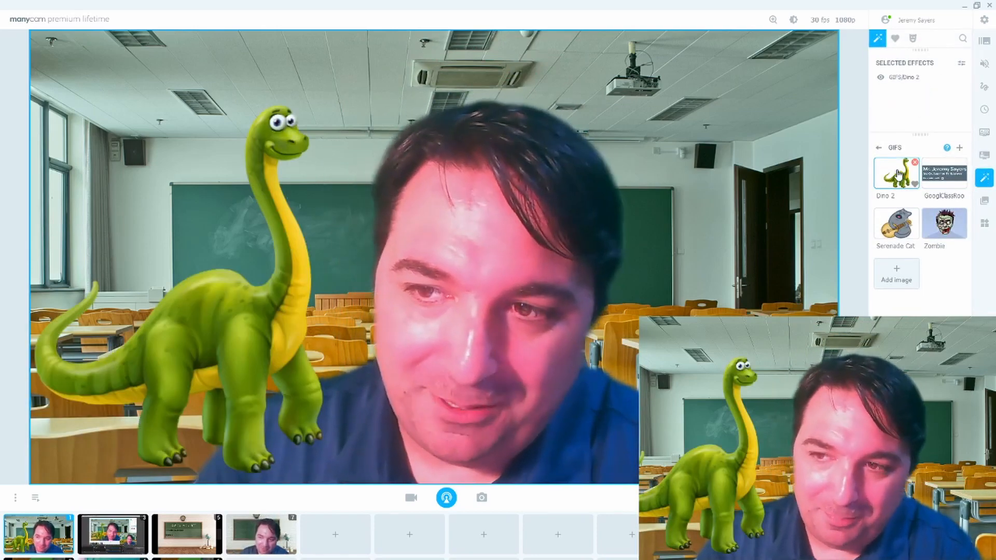
click(915, 162)
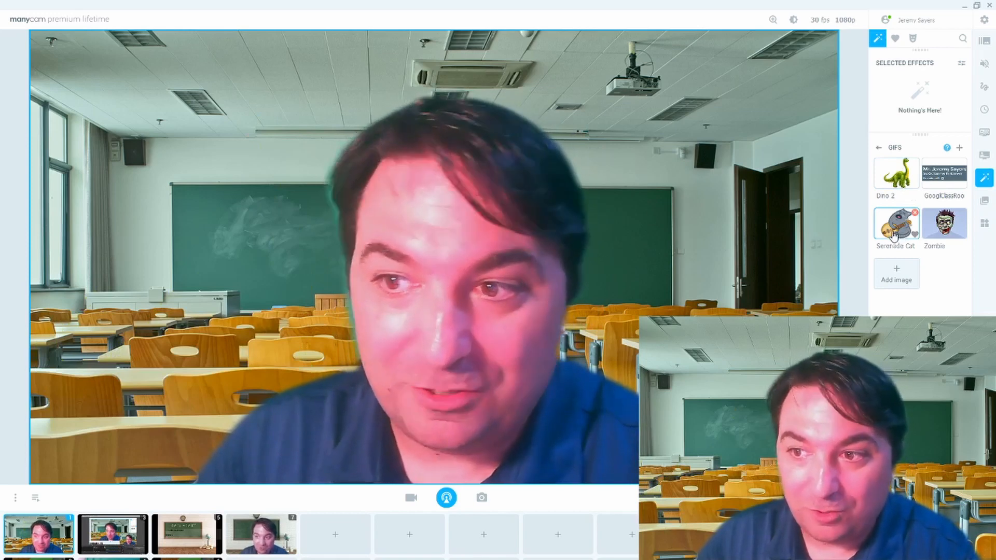
click(896, 223)
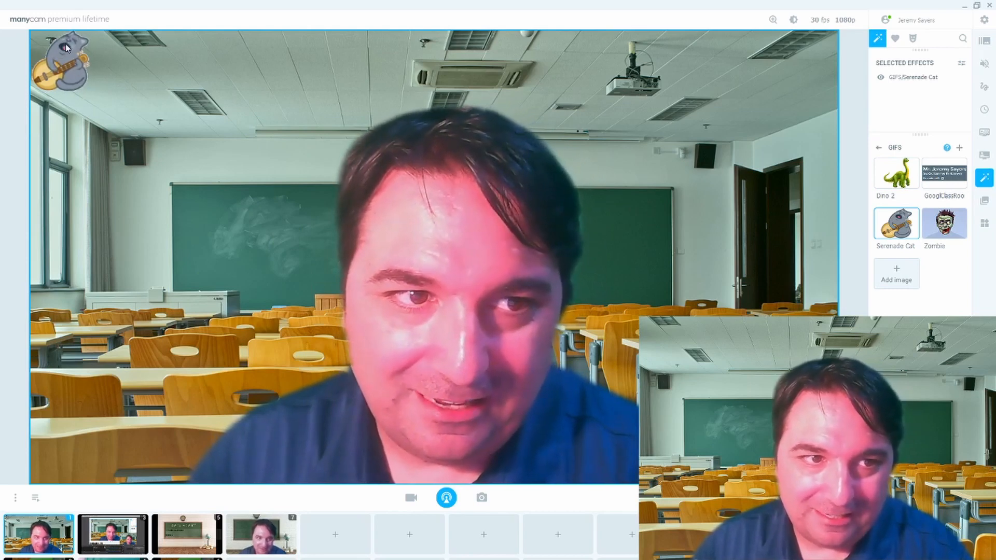
drag(60, 60, 158, 191)
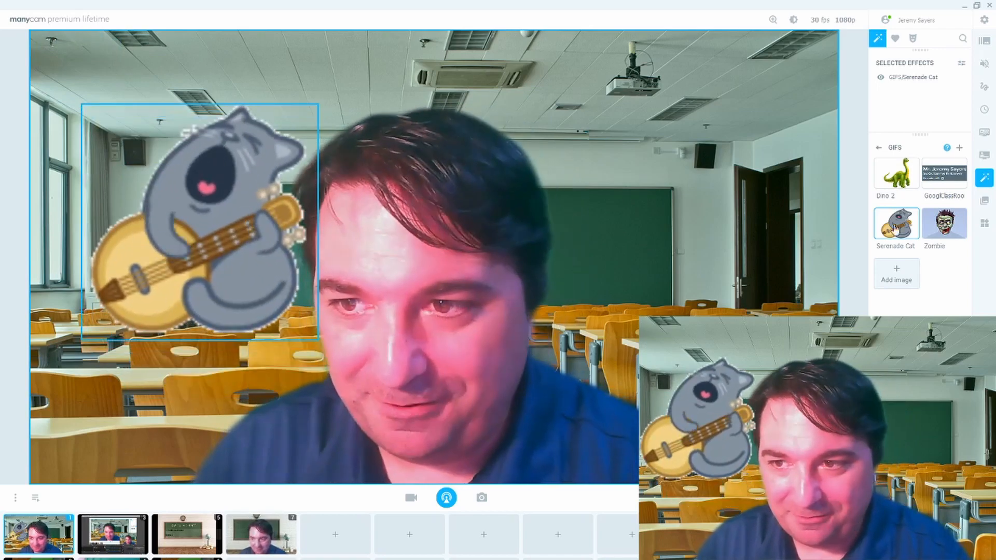
click(944, 222)
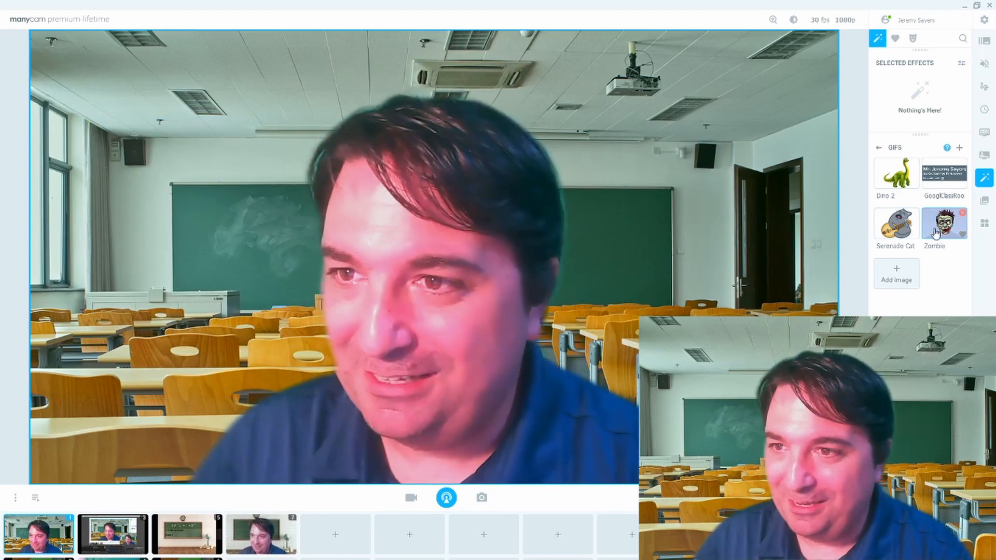
click(913, 38)
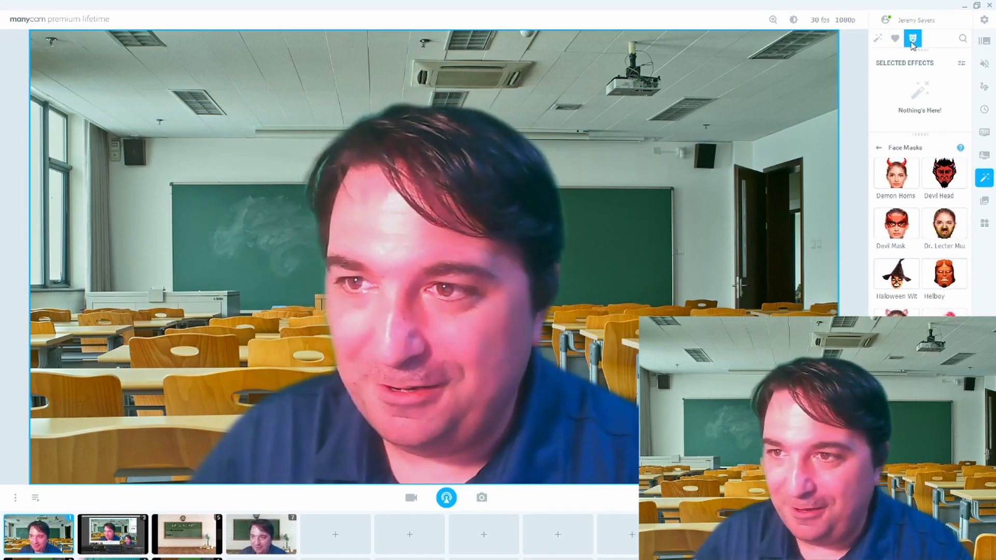
Browse the Face Masks collection without applying one, then move to the Media gallery
click(896, 312)
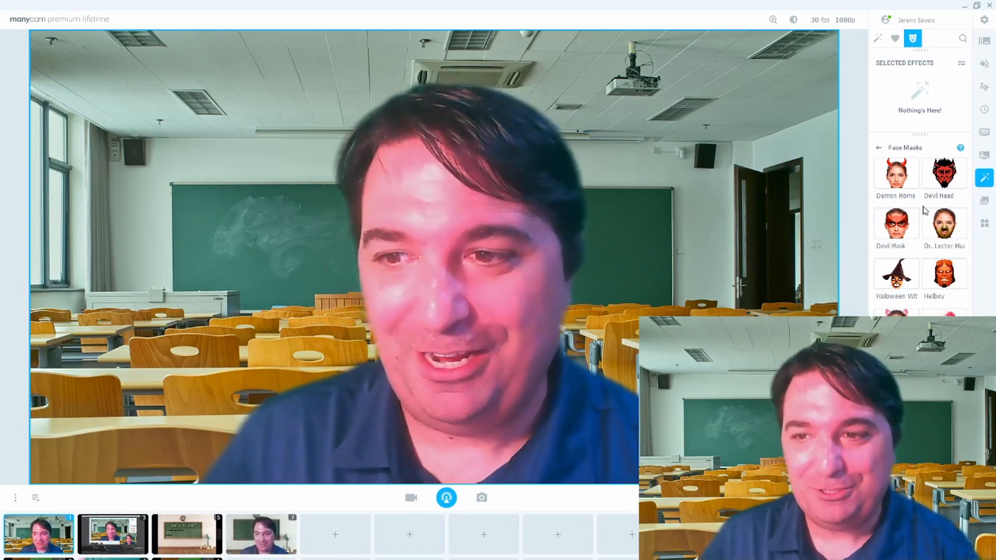
click(878, 38)
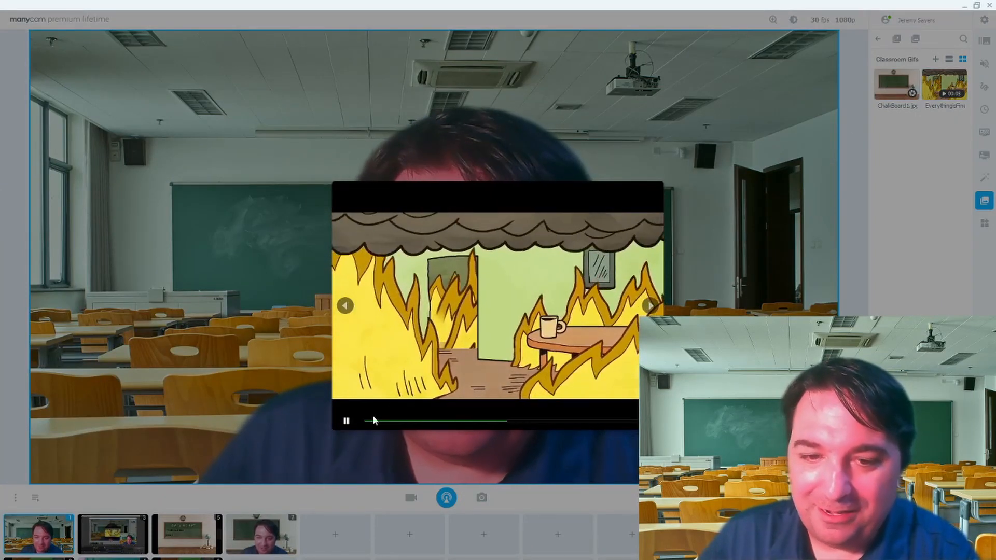
Close the animated Classroom Gifs clip preview over the live feed
click(347, 420)
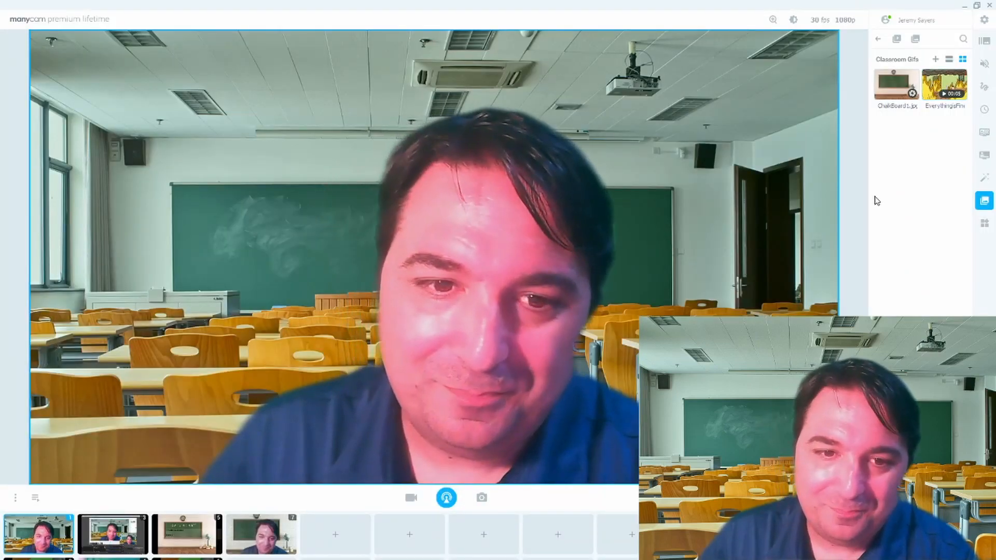
mouse_move(133, 89)
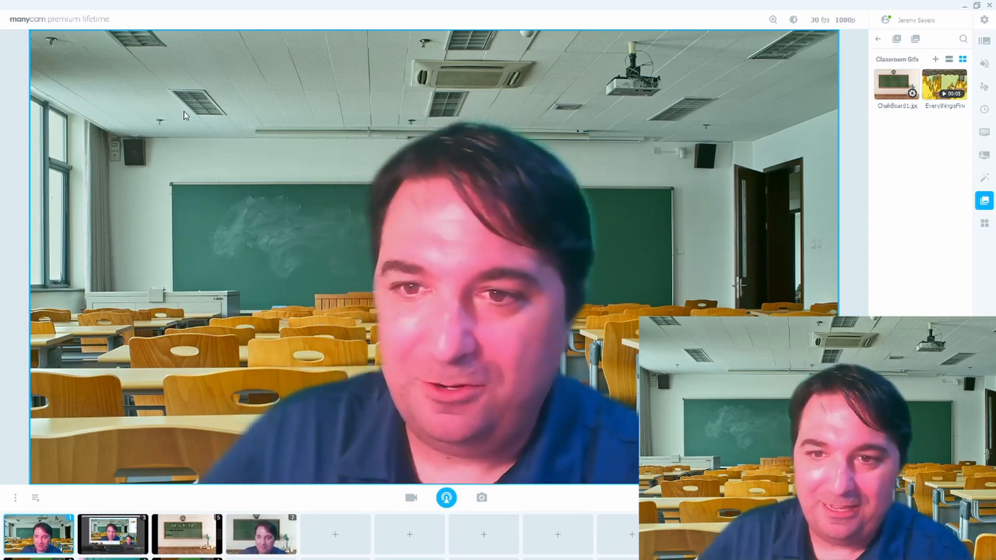
mouse_move(874, 197)
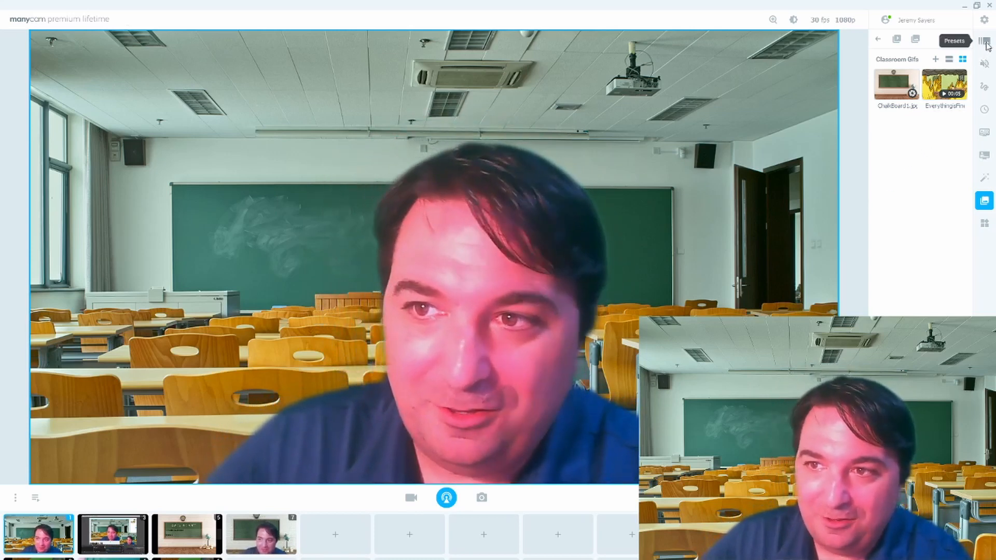
Show the presets list with the Live Class preset, and check the camera zoom control
click(984, 42)
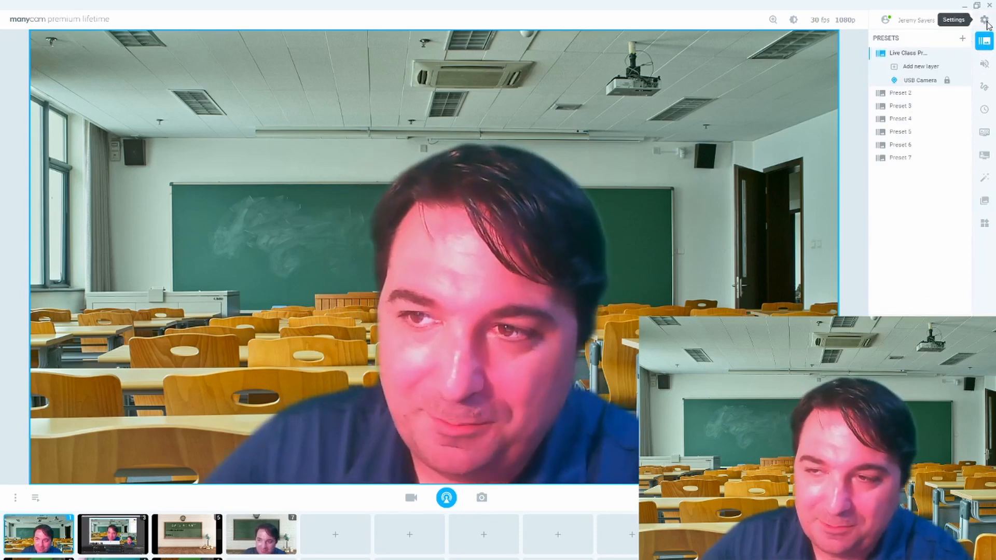
mouse_move(743, 20)
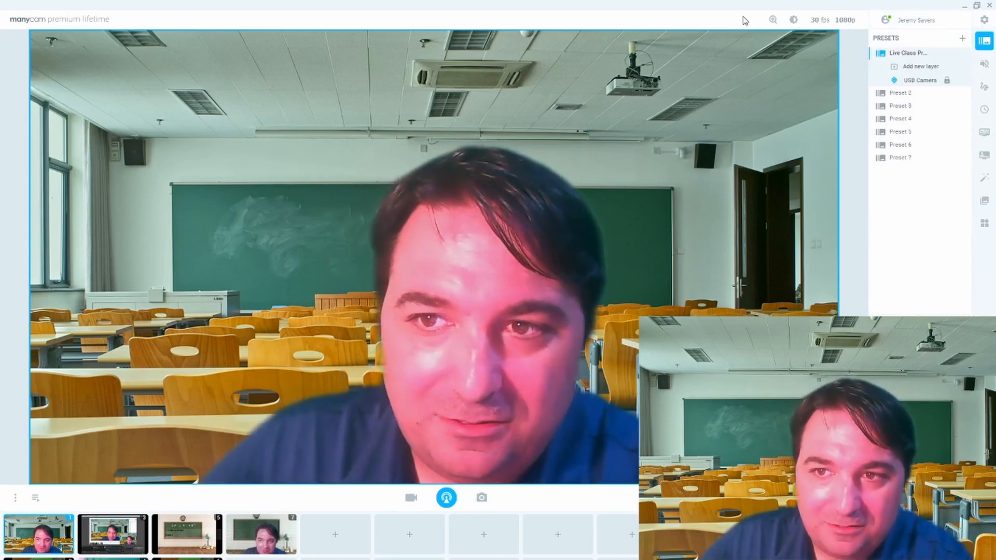
click(772, 19)
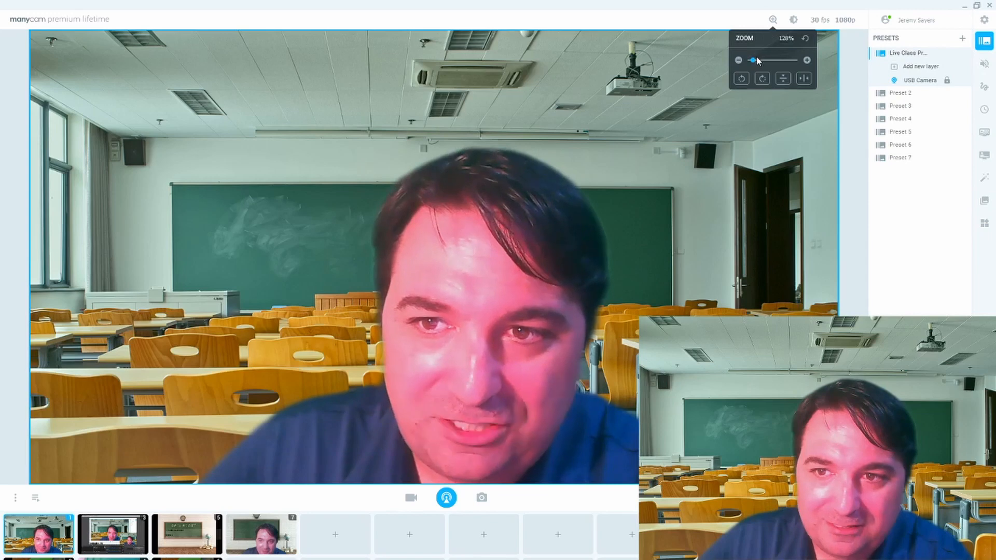
mouse_move(679, 23)
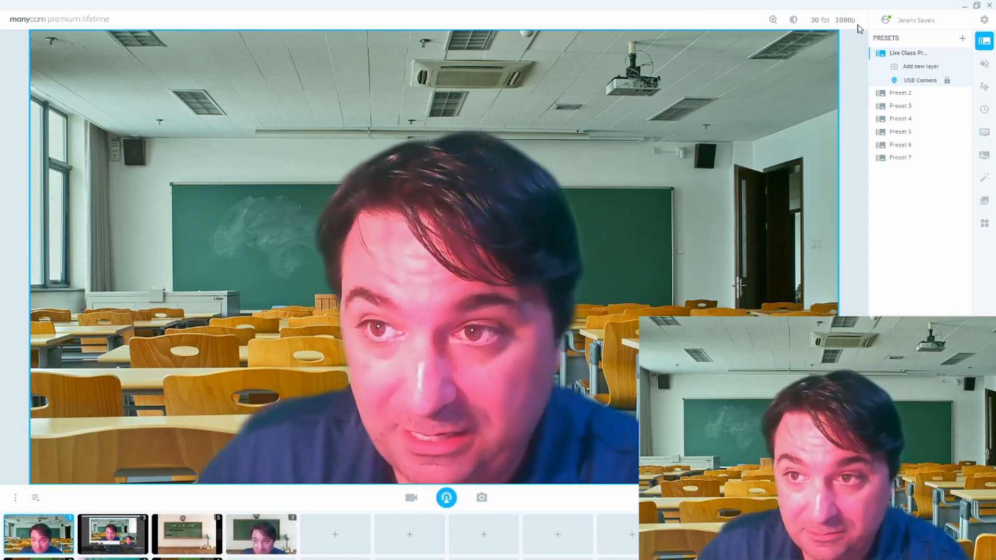
click(845, 19)
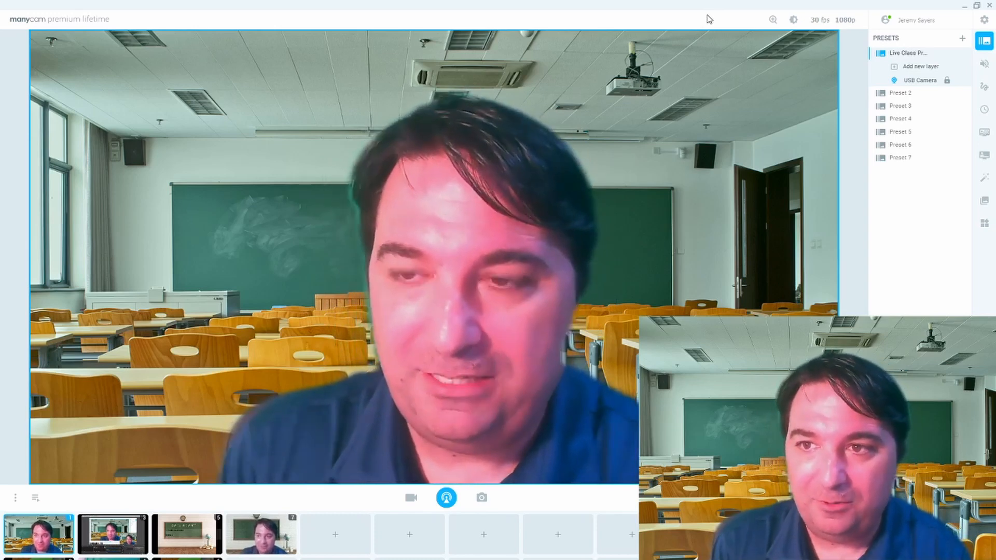
Compare output resolutions by switching to 480p, back to 1080p, then 480p again
click(847, 19)
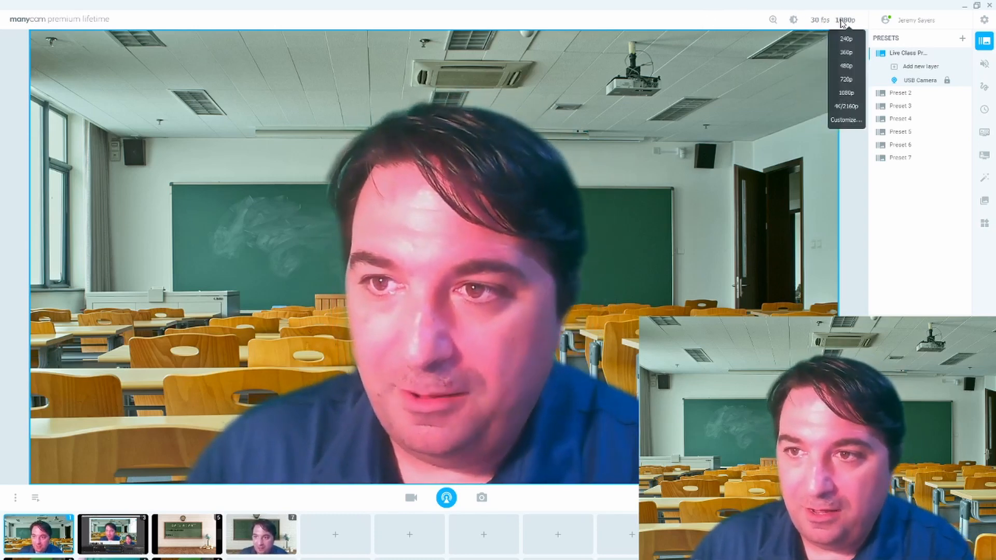
mouse_move(847, 65)
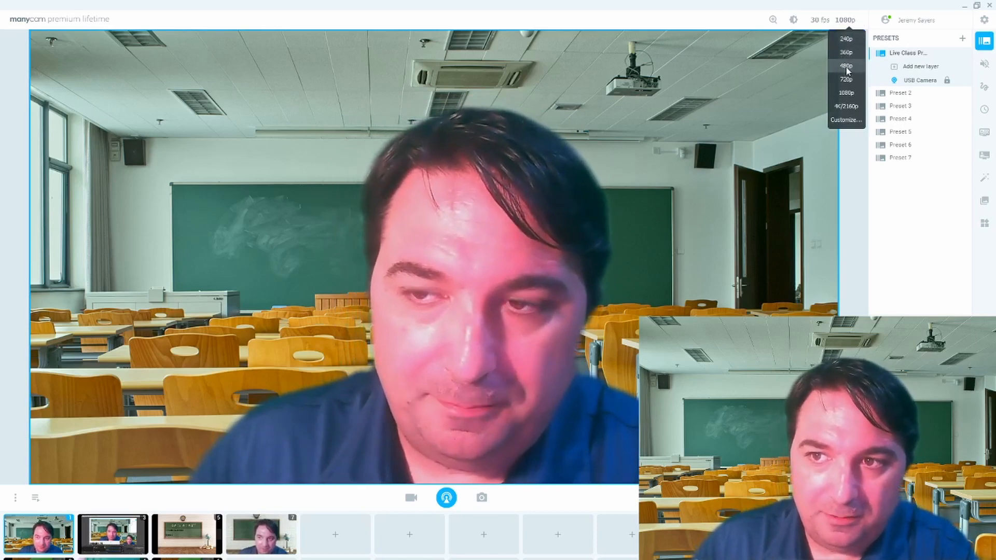
click(847, 65)
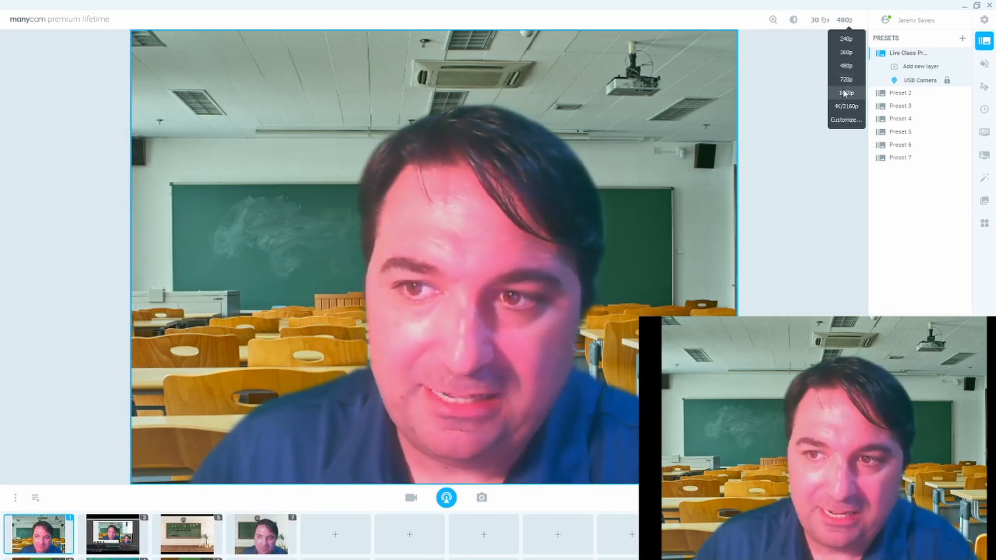
click(847, 92)
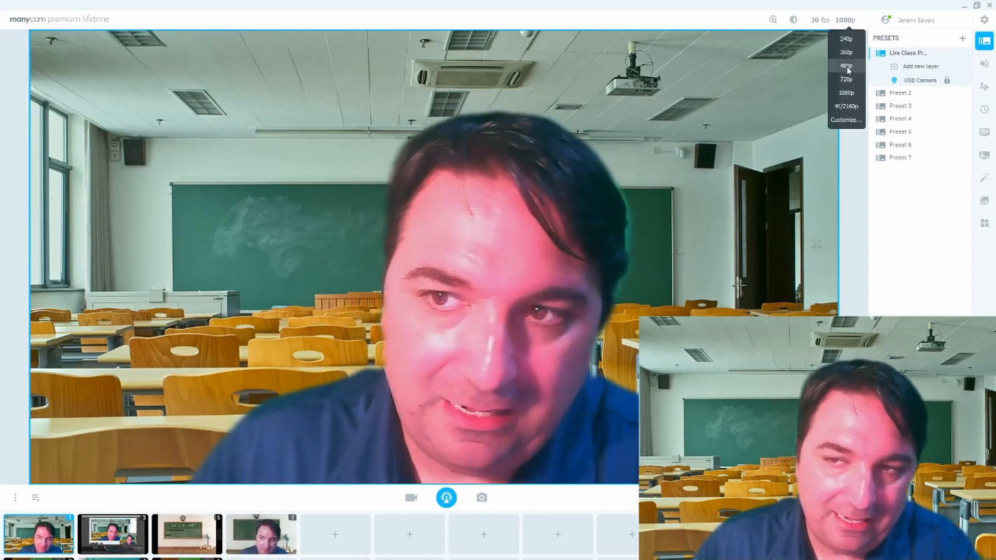
click(846, 67)
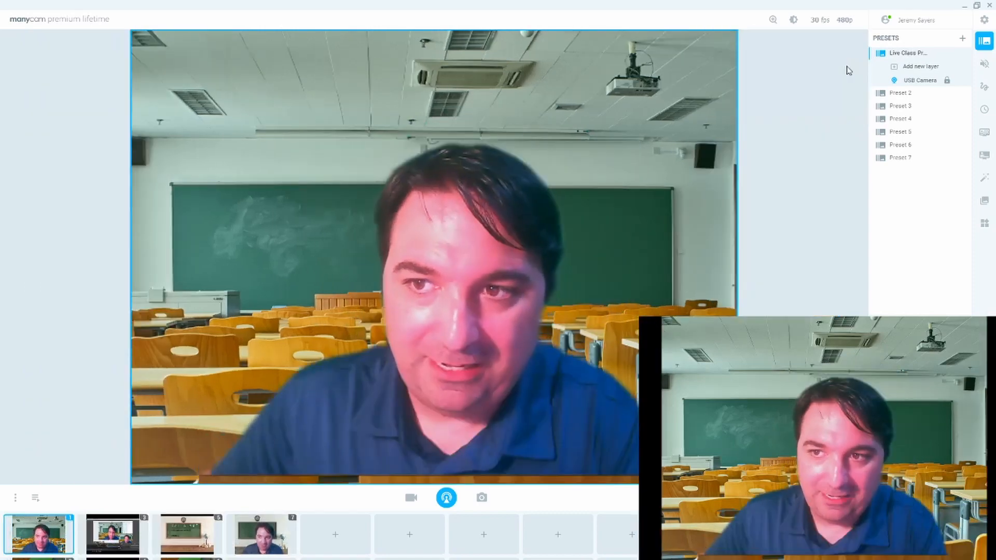
click(845, 19)
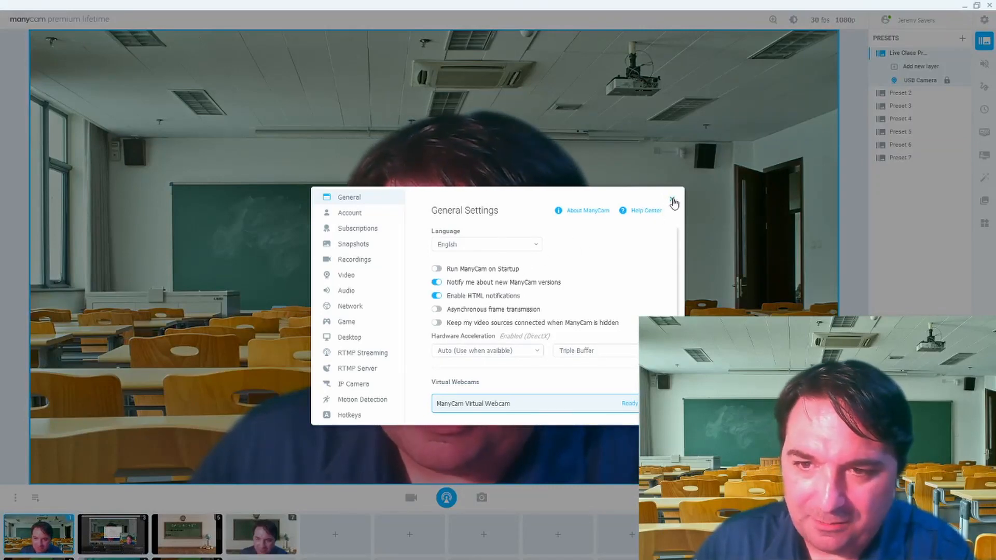
Close the General Settings window, leaving output at 1080p
click(674, 197)
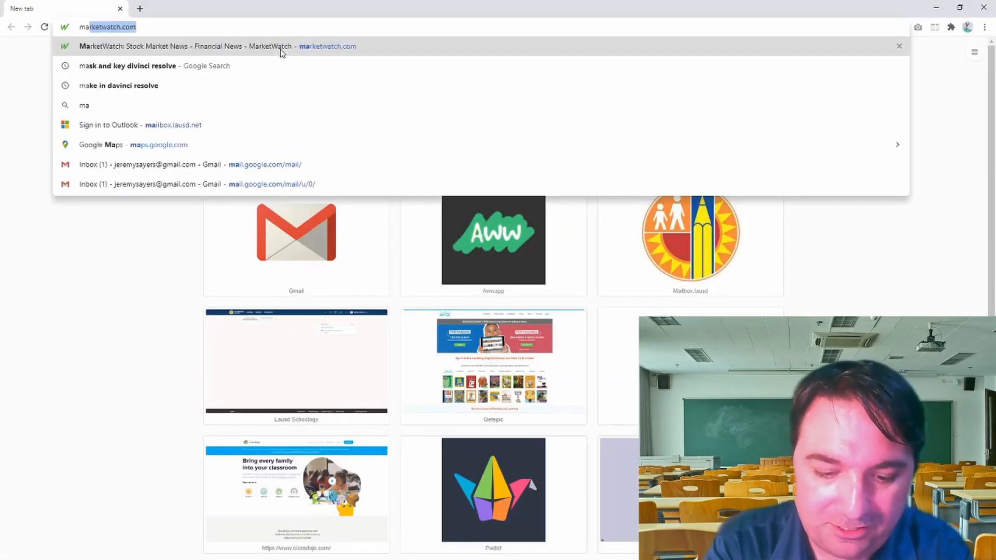
Load the ManyCam home page at manycam.com in a new Chrome tab
text(manycam.com)
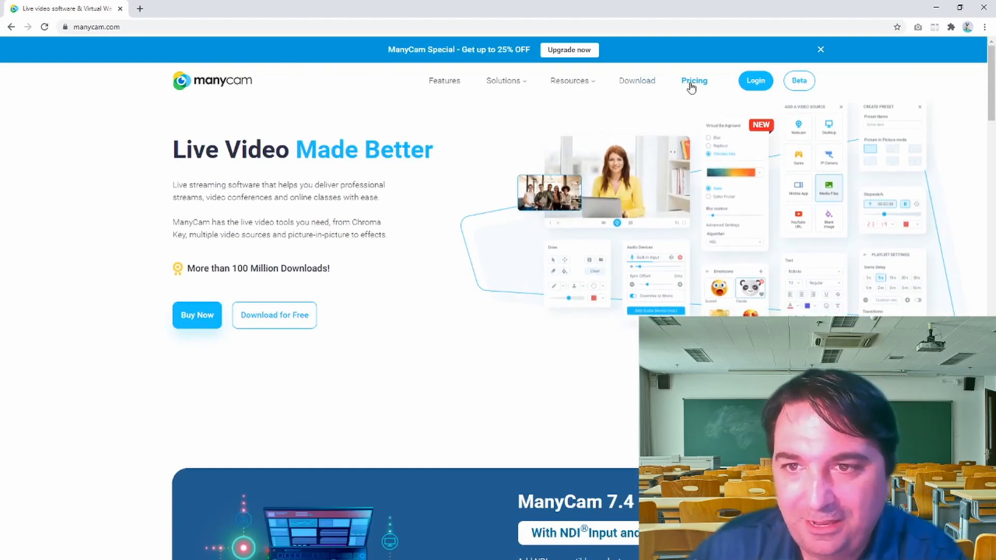
Compare lifetime and annual prices on the individual plans pricing page and scroll the feature table
click(694, 81)
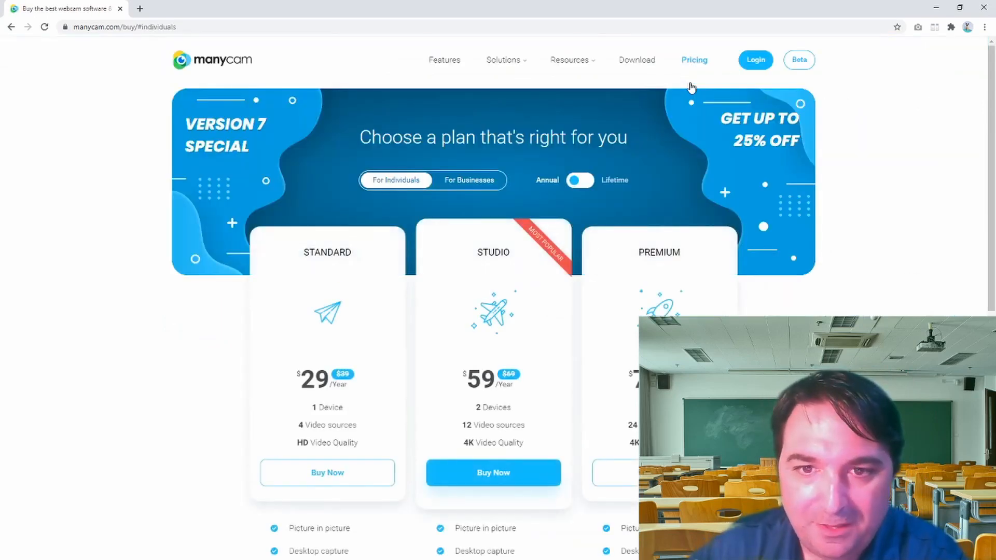
mouse_move(658, 86)
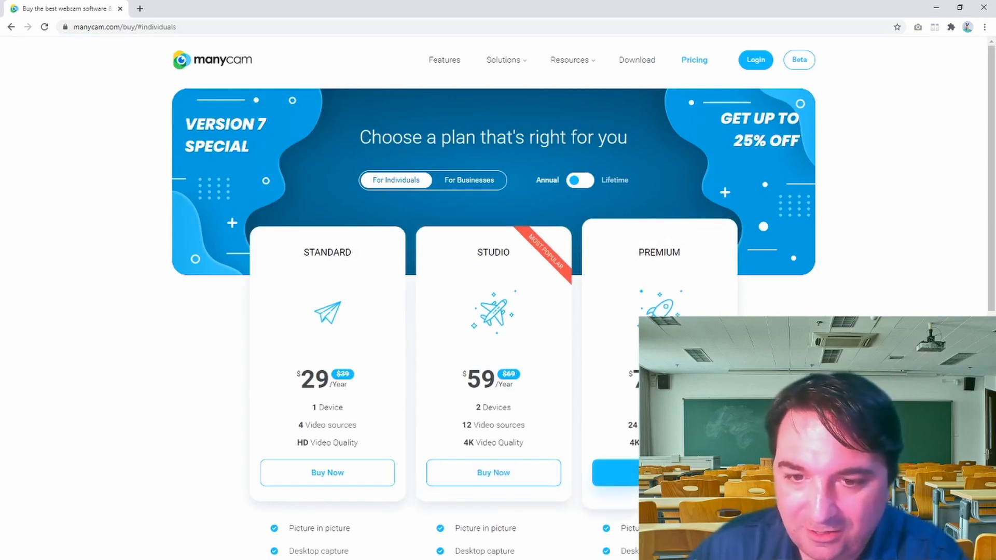
scroll(down, 3)
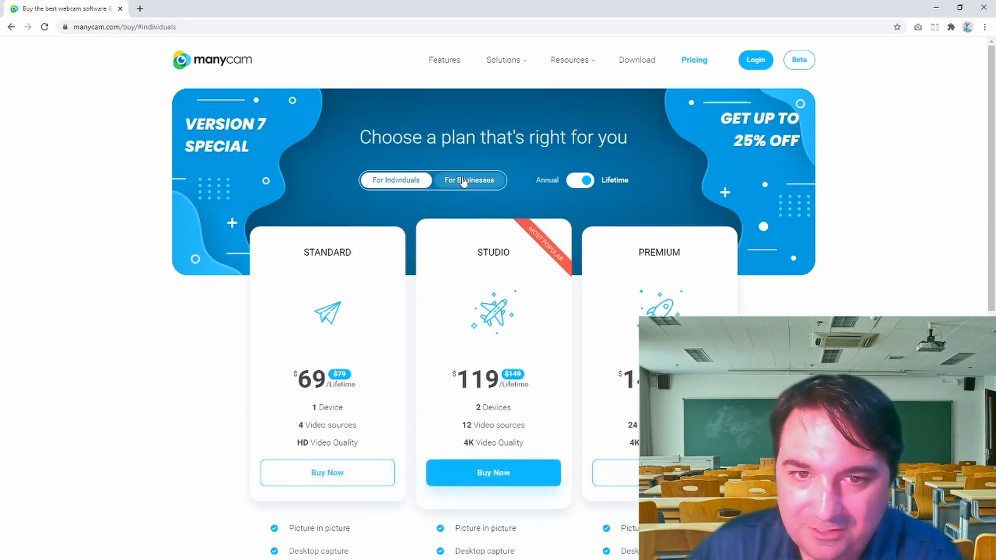
click(579, 179)
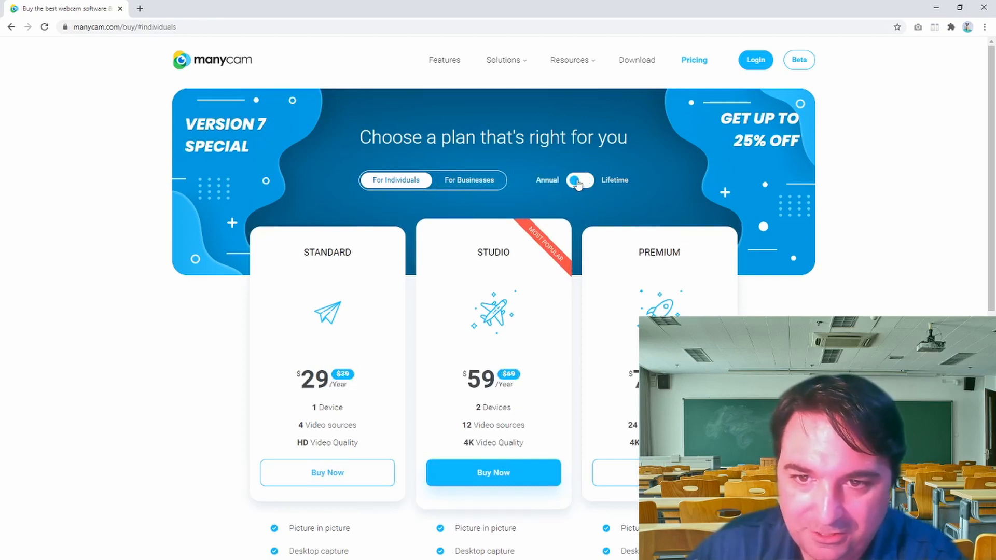
scroll(down, 3)
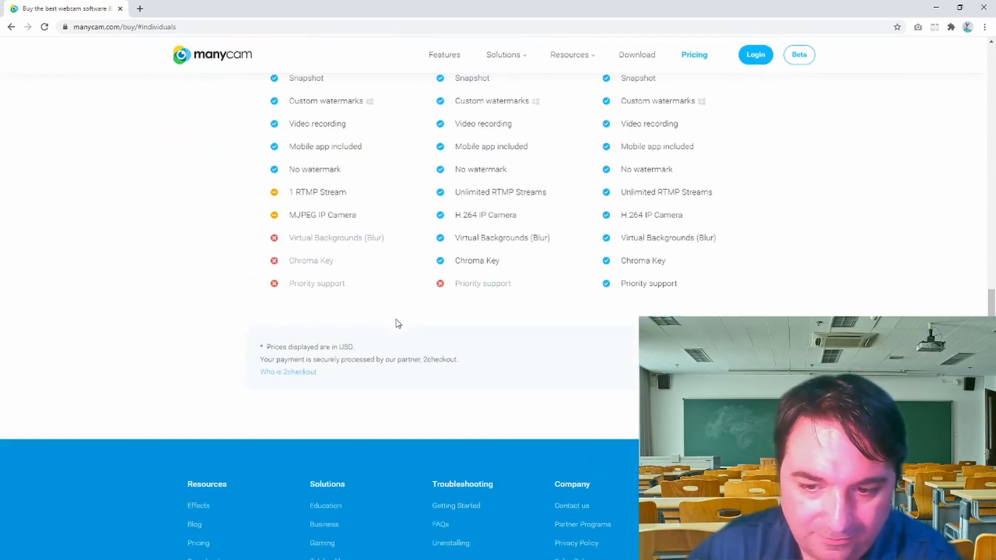
scroll(up, 3)
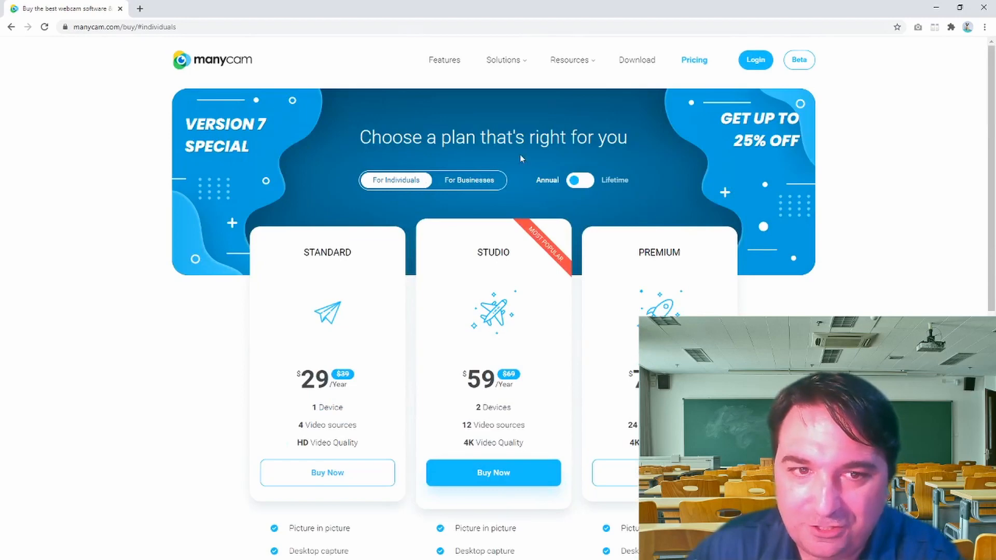
mouse_move(464, 141)
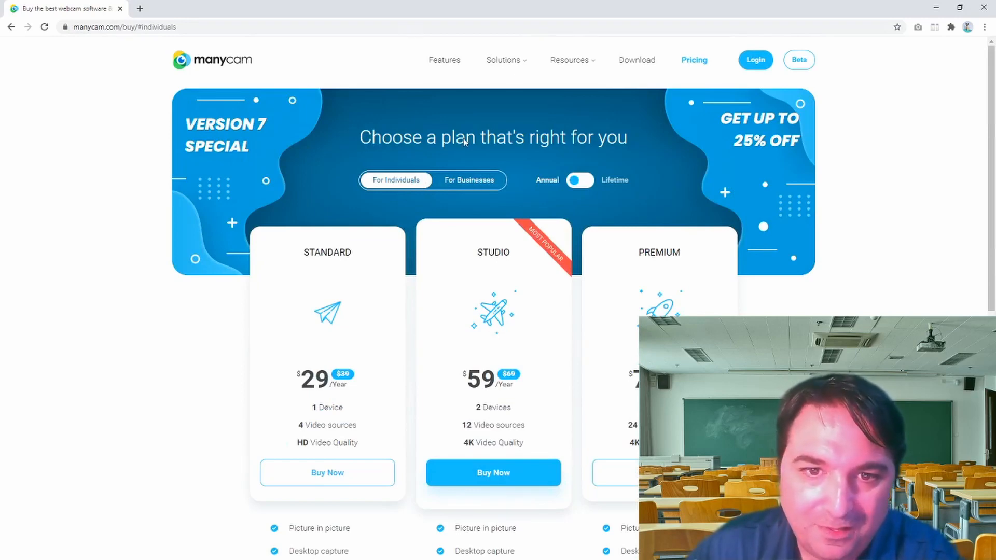
click(444, 60)
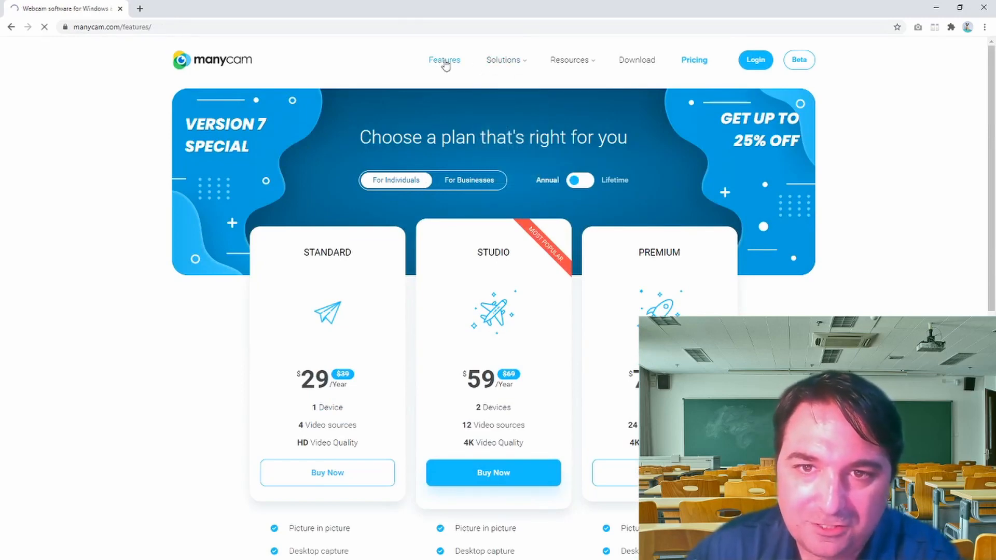
Load the Features page listing NDI, Virtual Backgrounds and Green Screen (Chroma Key)
click(444, 60)
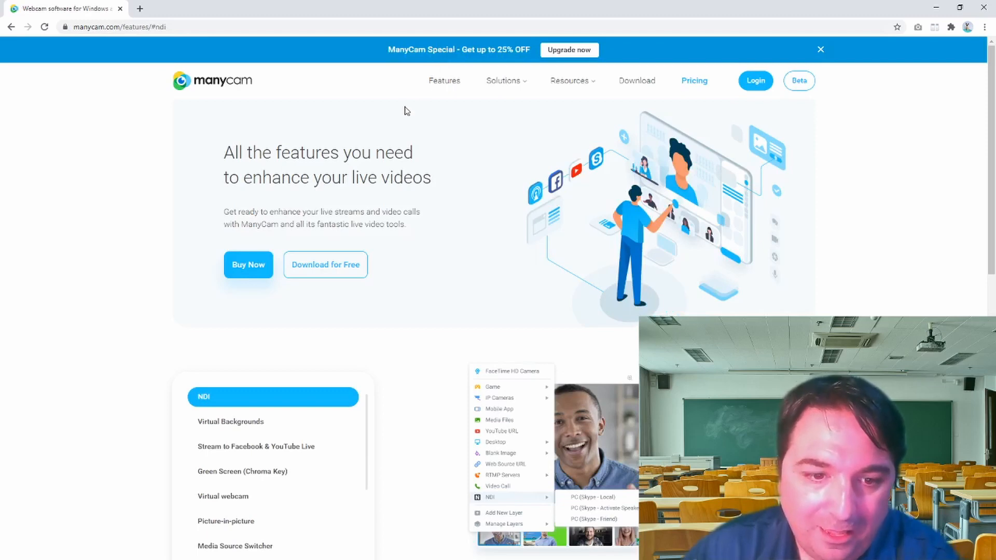
mouse_move(378, 119)
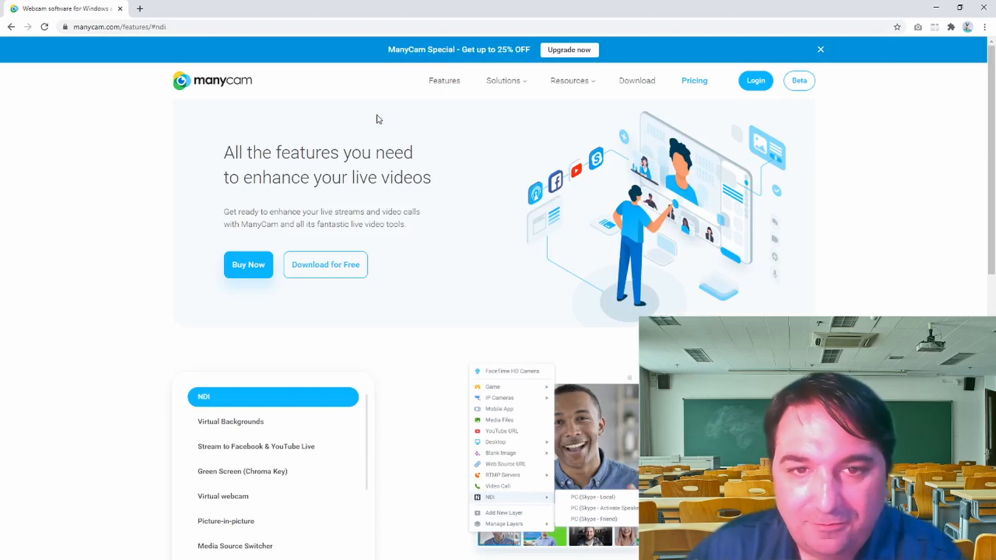